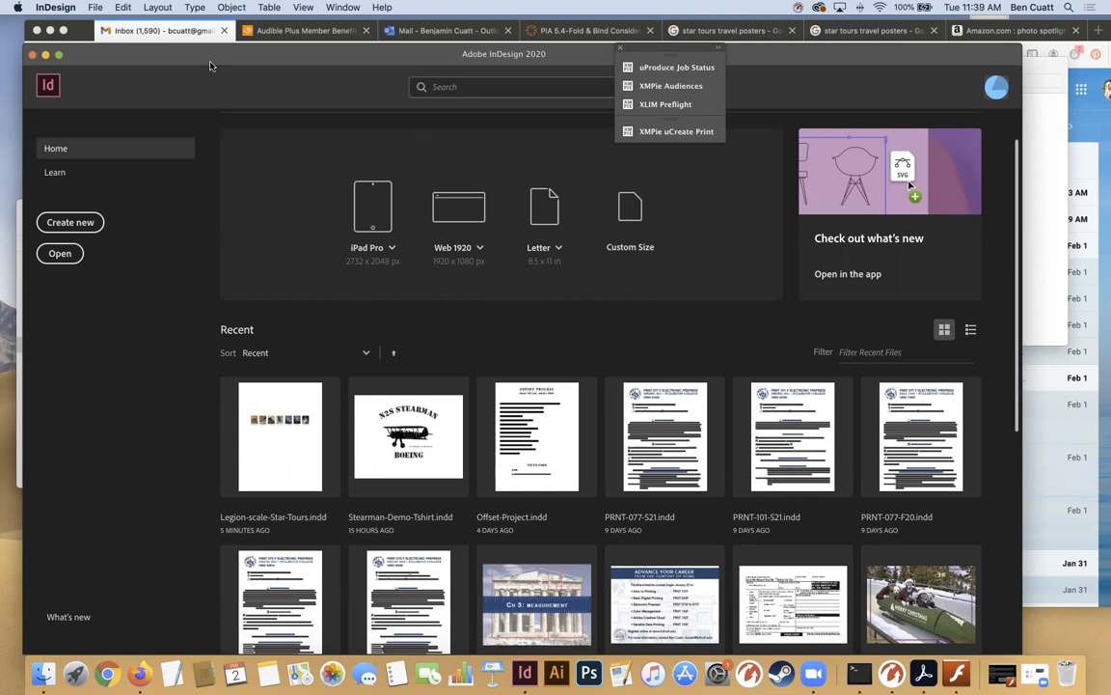
mouse_move(792, 375)
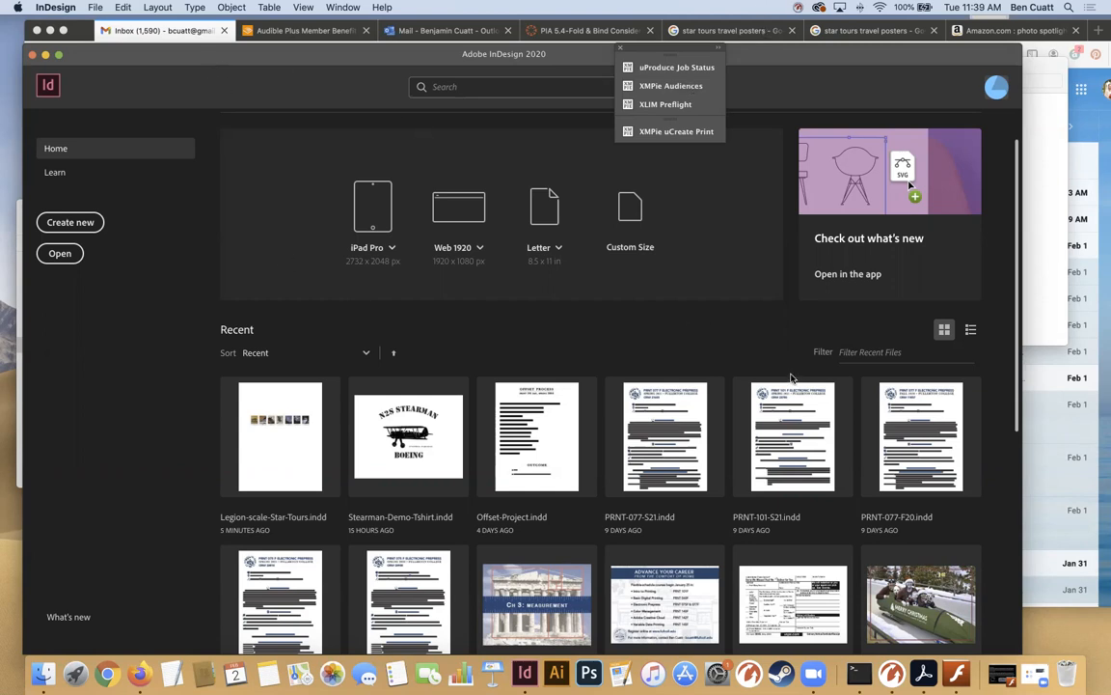
mouse_move(87, 222)
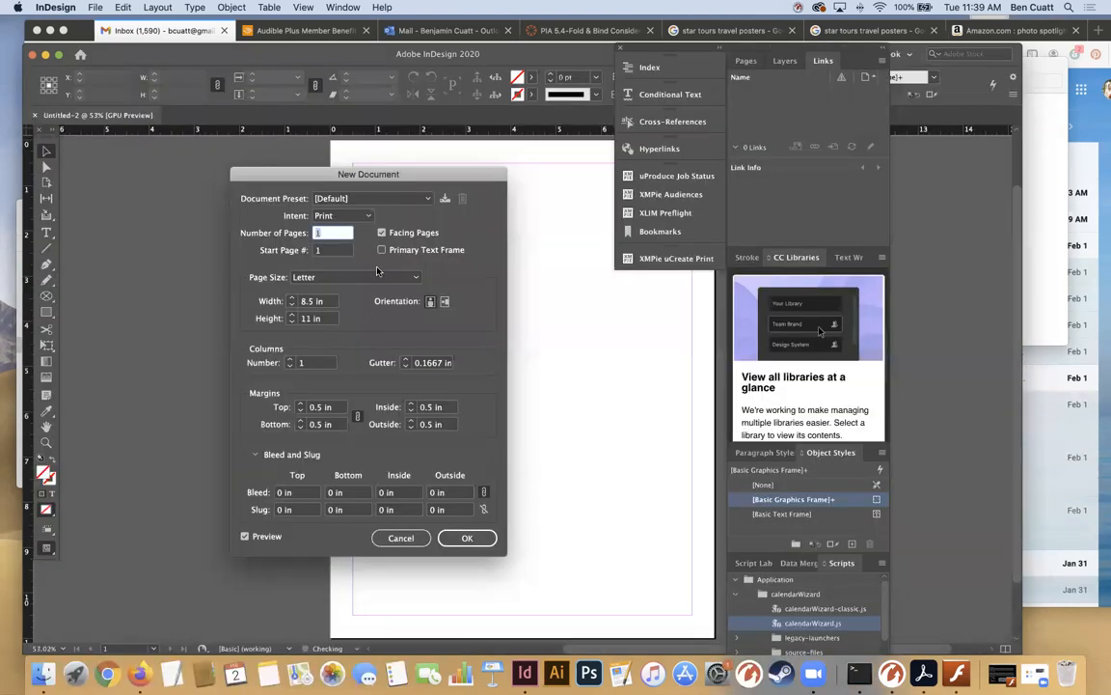
Create an 11 × 8.5 in landscape Letter document with 0.25 in margins and no facing pages
drag(367, 174, 408, 185)
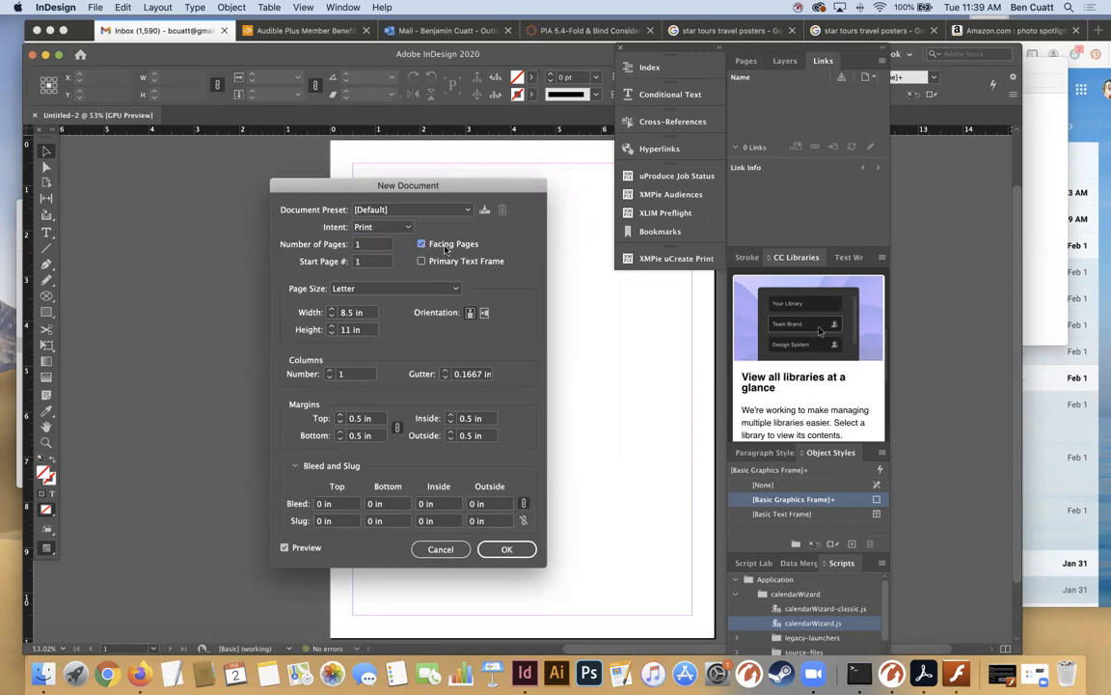
click(420, 243)
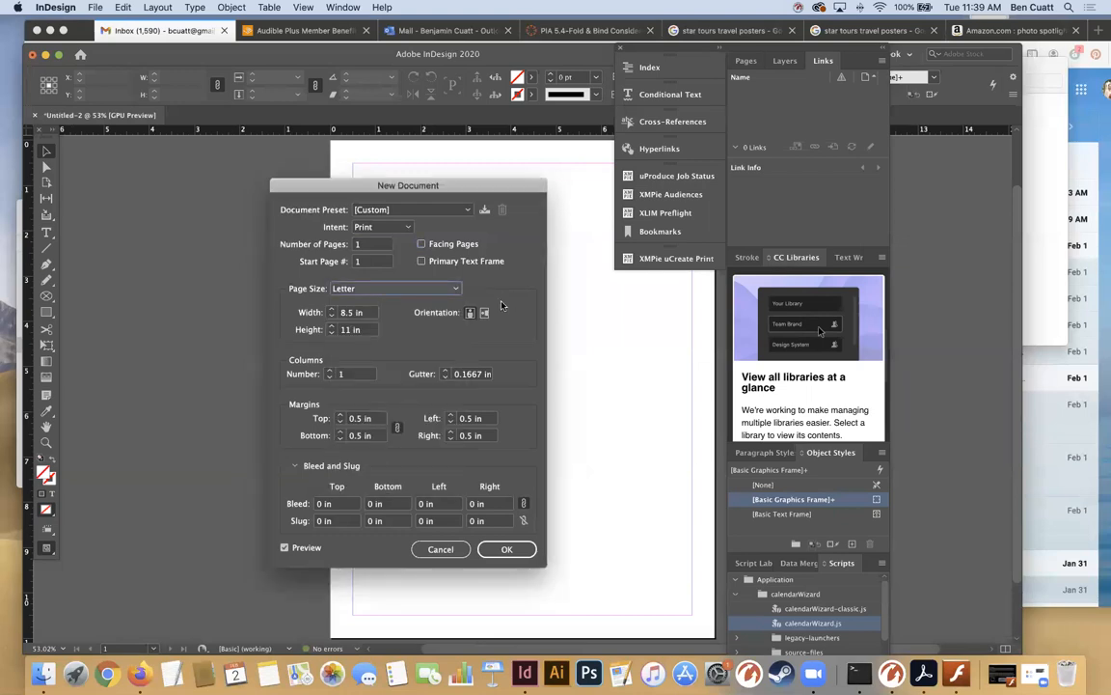
click(483, 312)
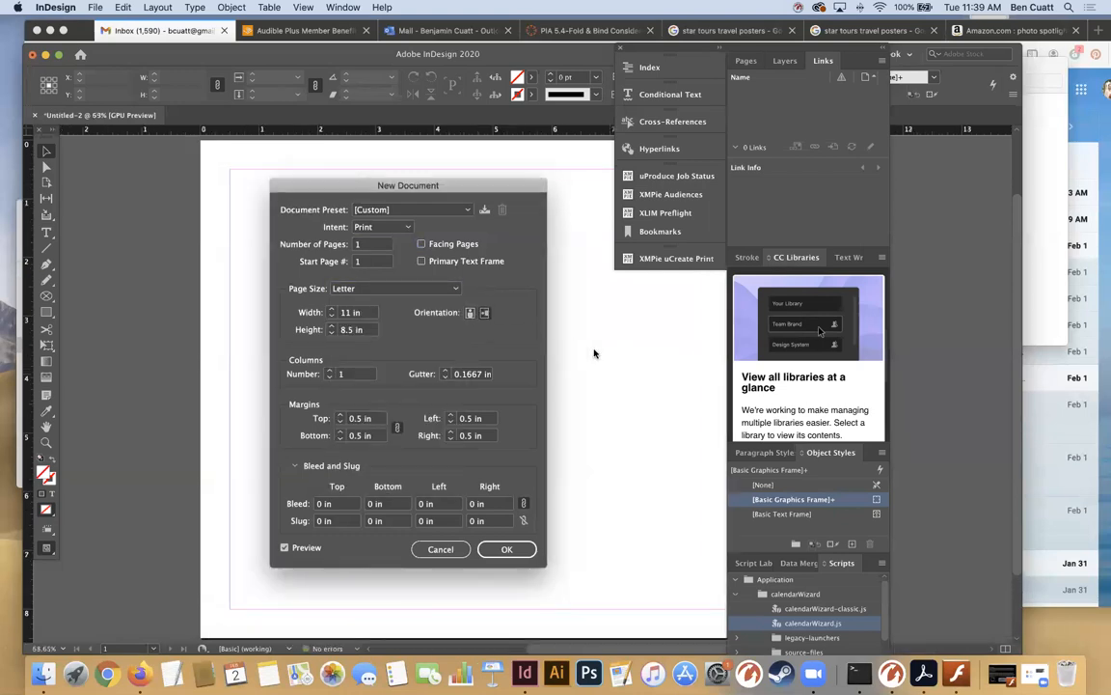
mouse_move(541, 344)
text(0.25)
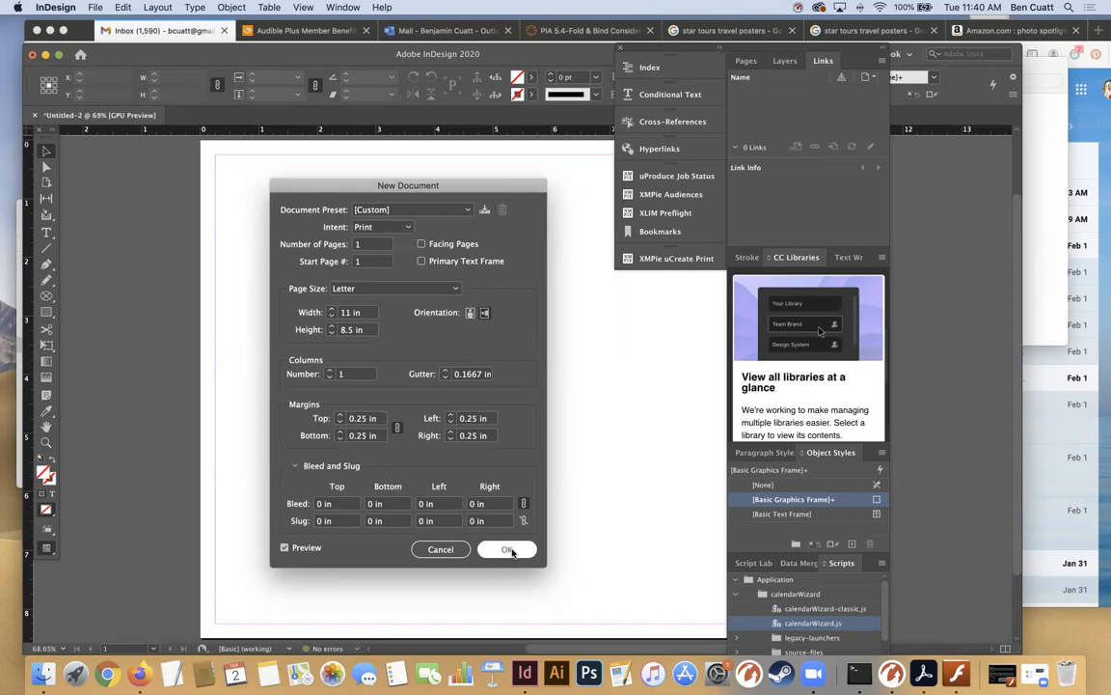
click(507, 549)
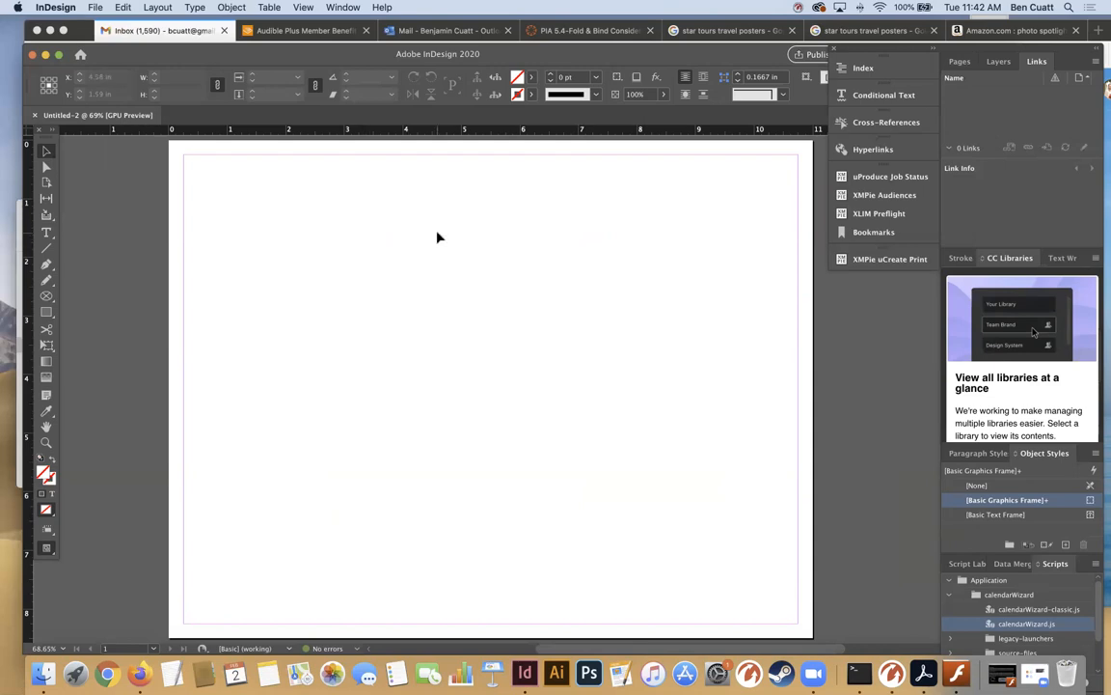
mouse_move(434, 251)
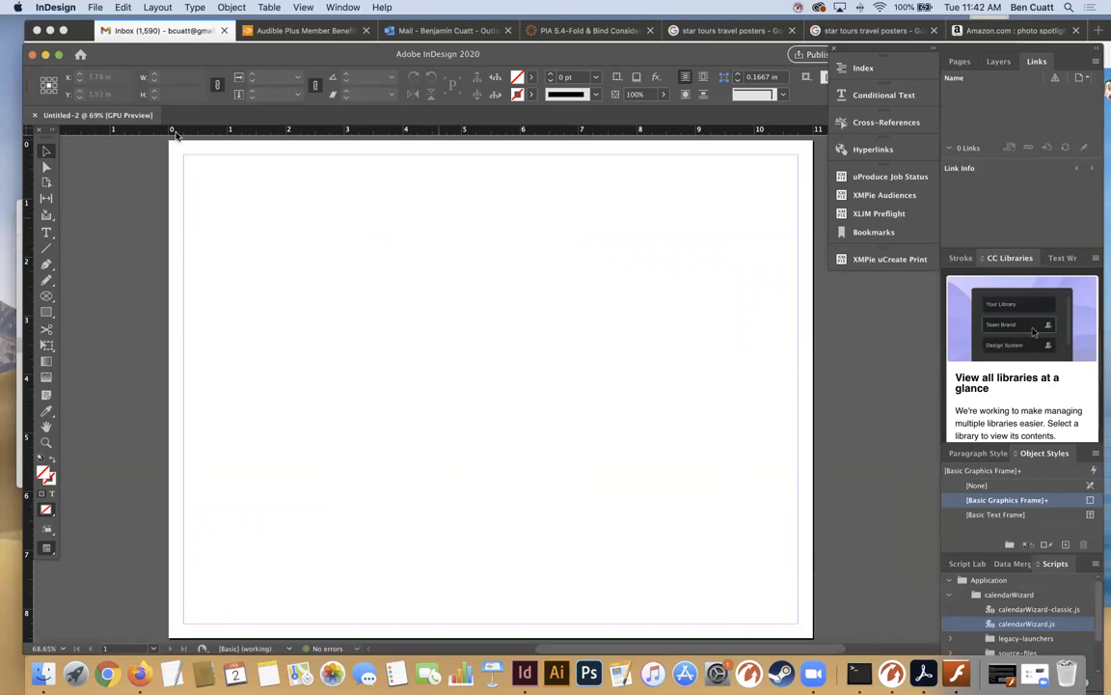
Open the Place dialog from the File menu
click(90, 8)
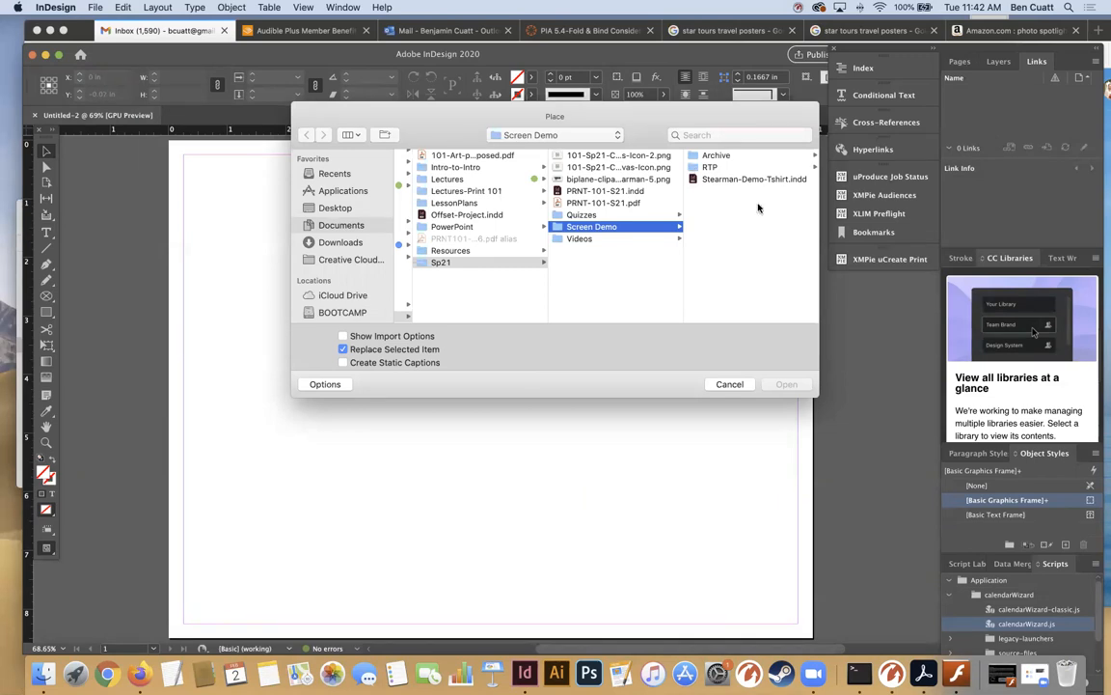
mouse_move(641, 210)
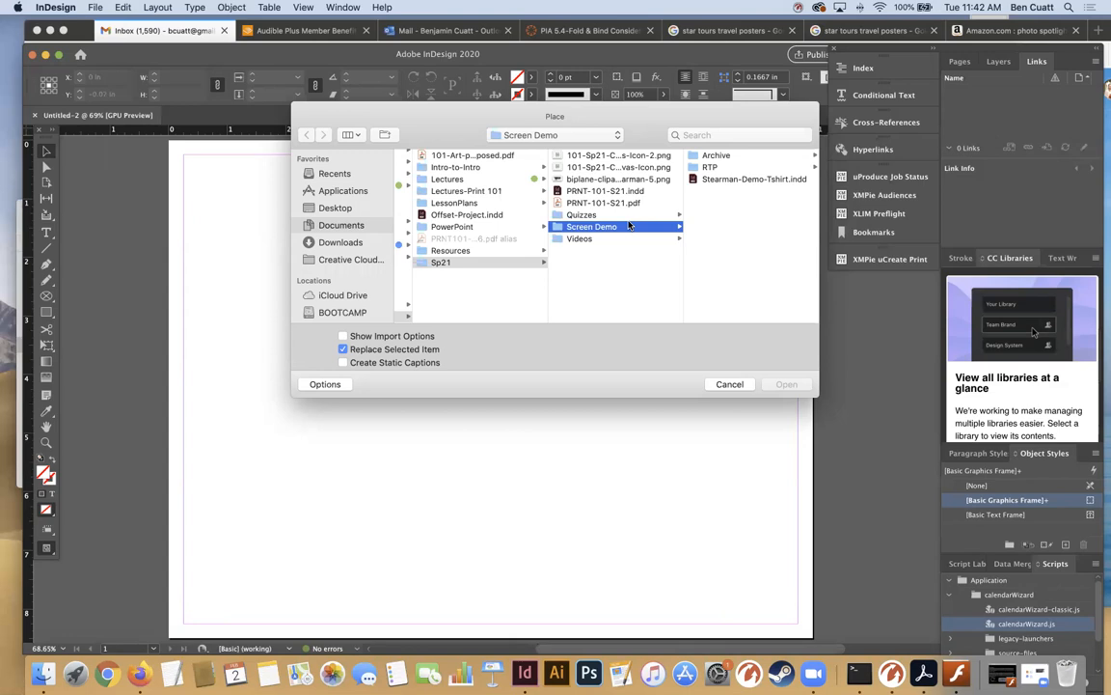
Load biplane-clipart-stearman-5.png from the Sp21 folder for placing
click(594, 178)
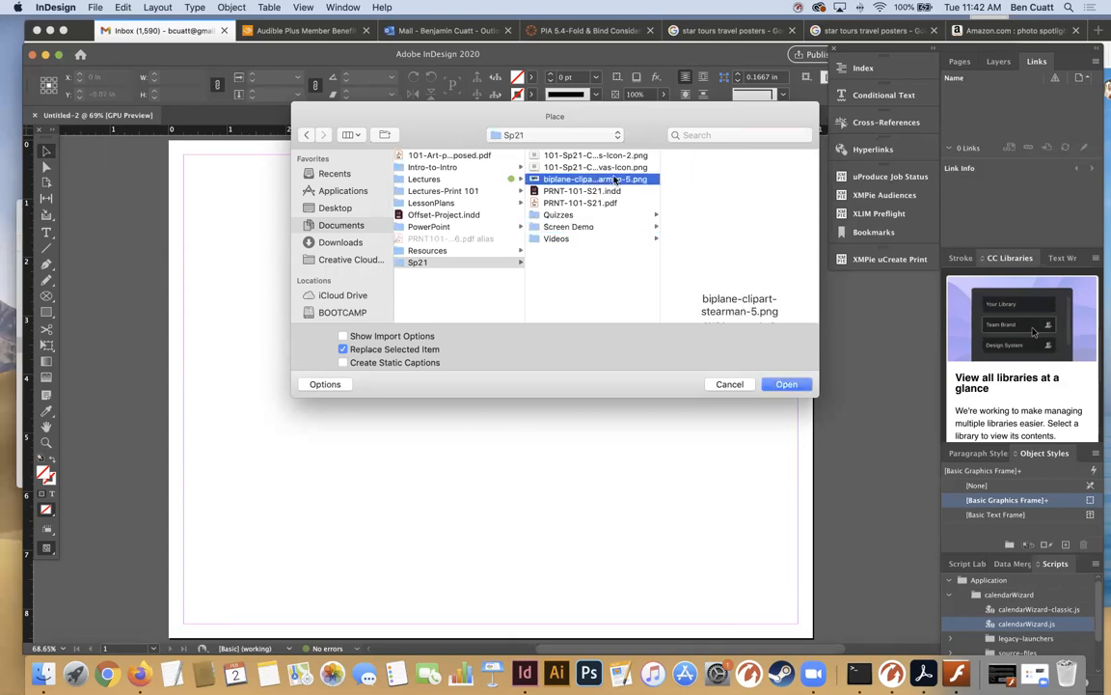
click(592, 178)
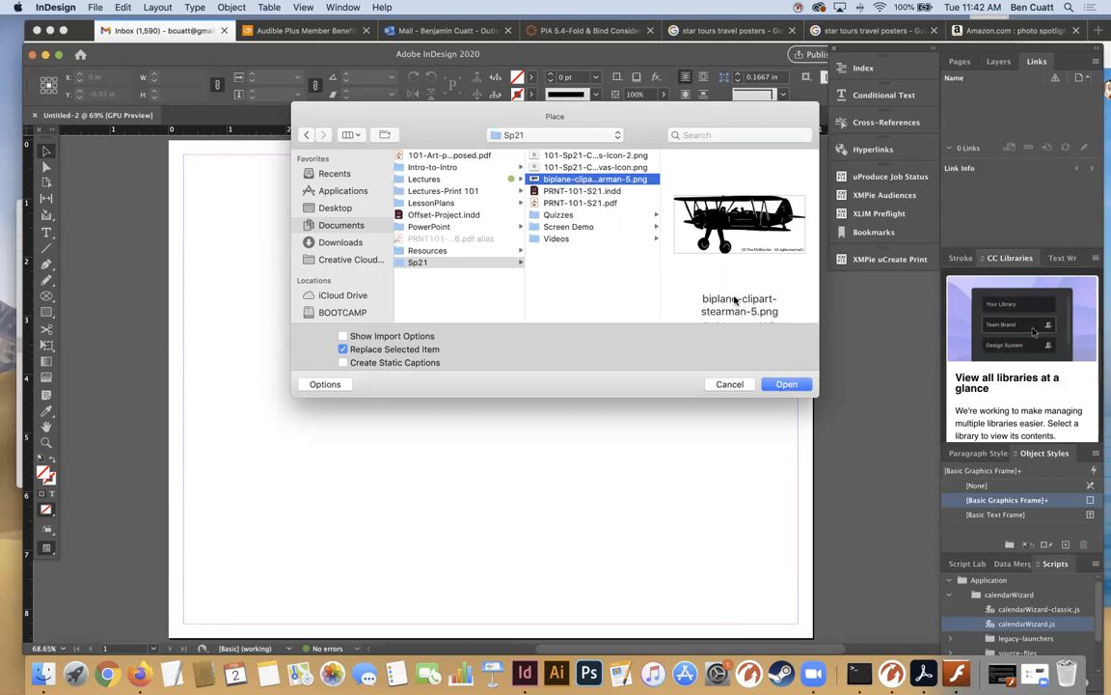
click(786, 384)
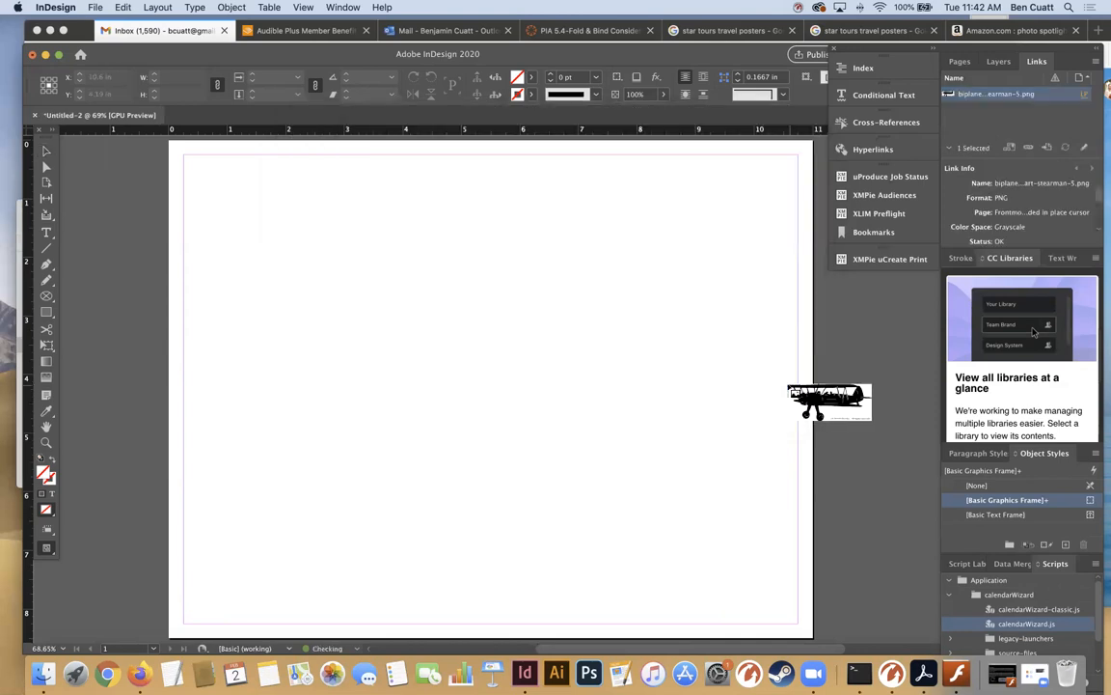
Drag out the biplane image about 6 in wide, then nudge it down toward centre
drag(828, 401, 430, 273)
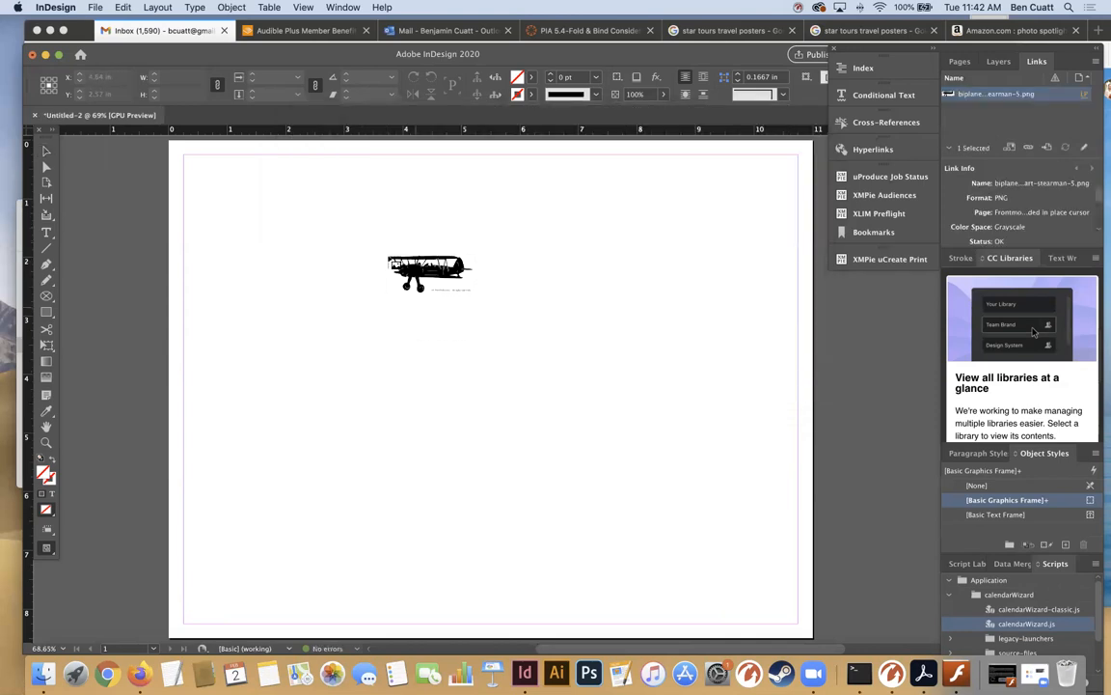
drag(429, 273, 518, 277)
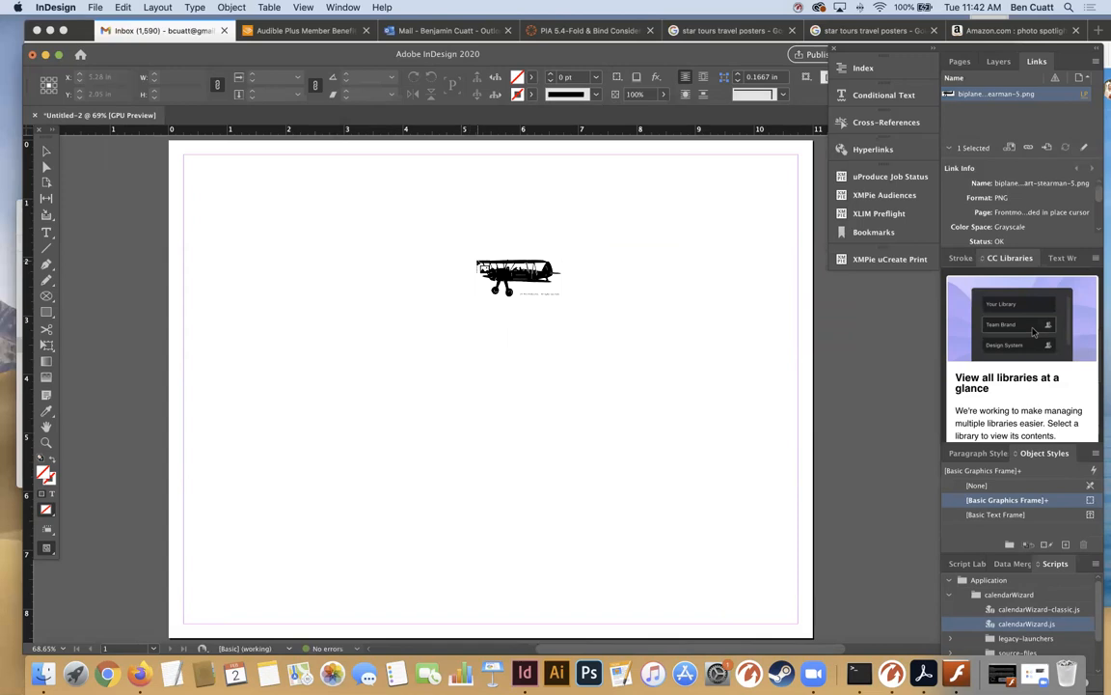
drag(518, 277, 377, 280)
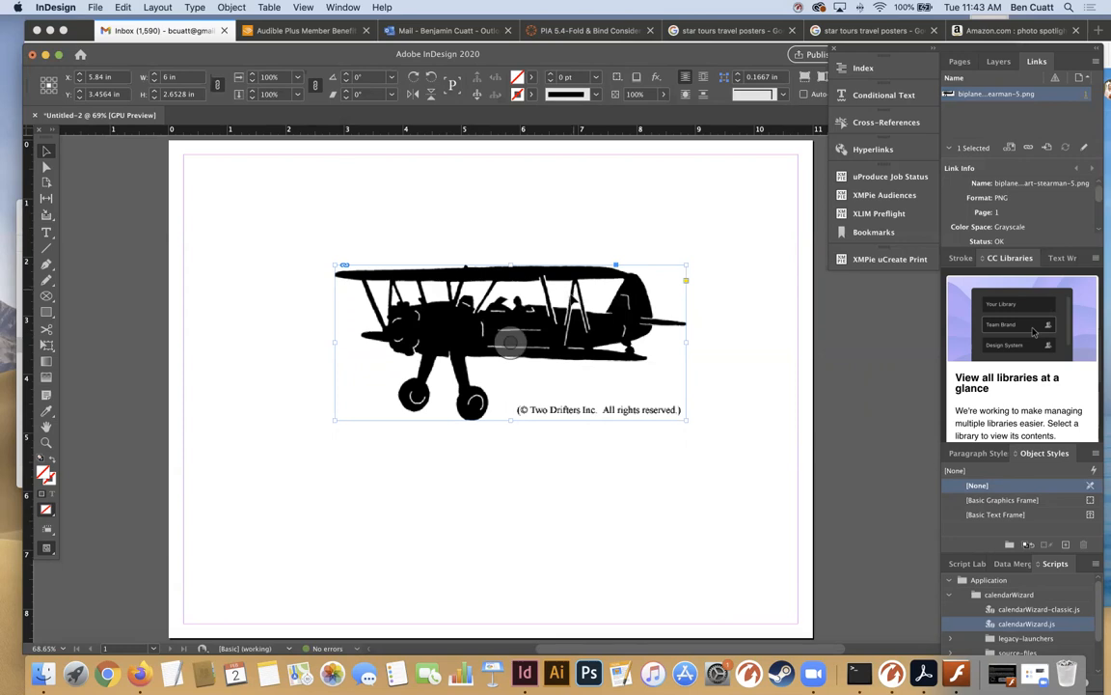
drag(510, 342, 504, 358)
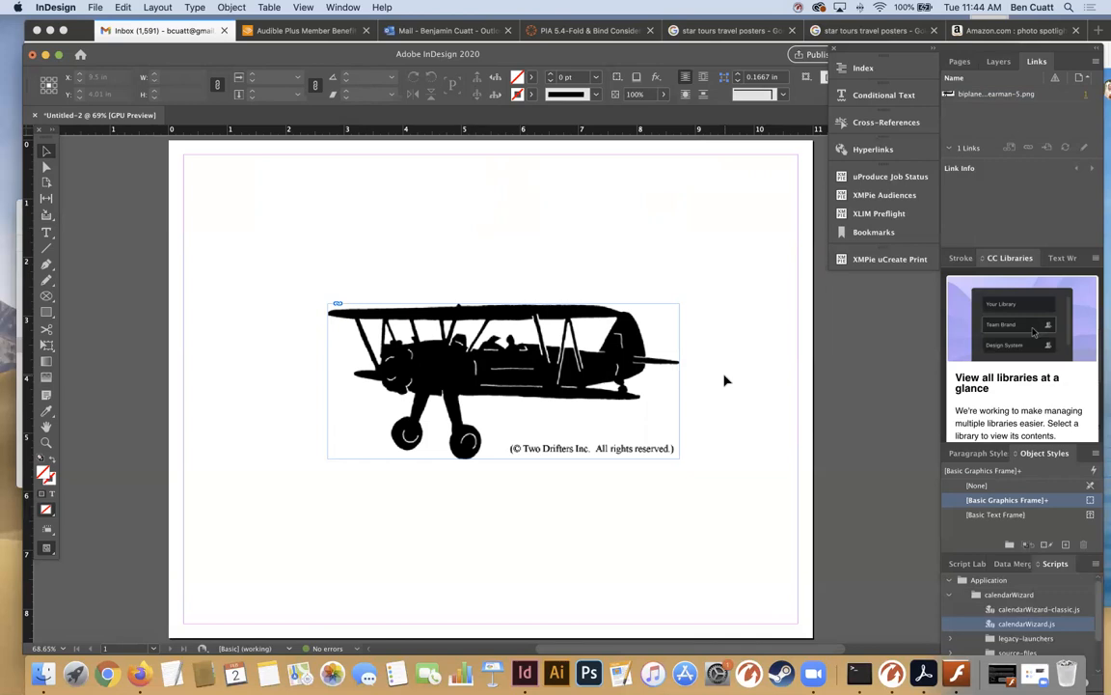
mouse_move(665, 352)
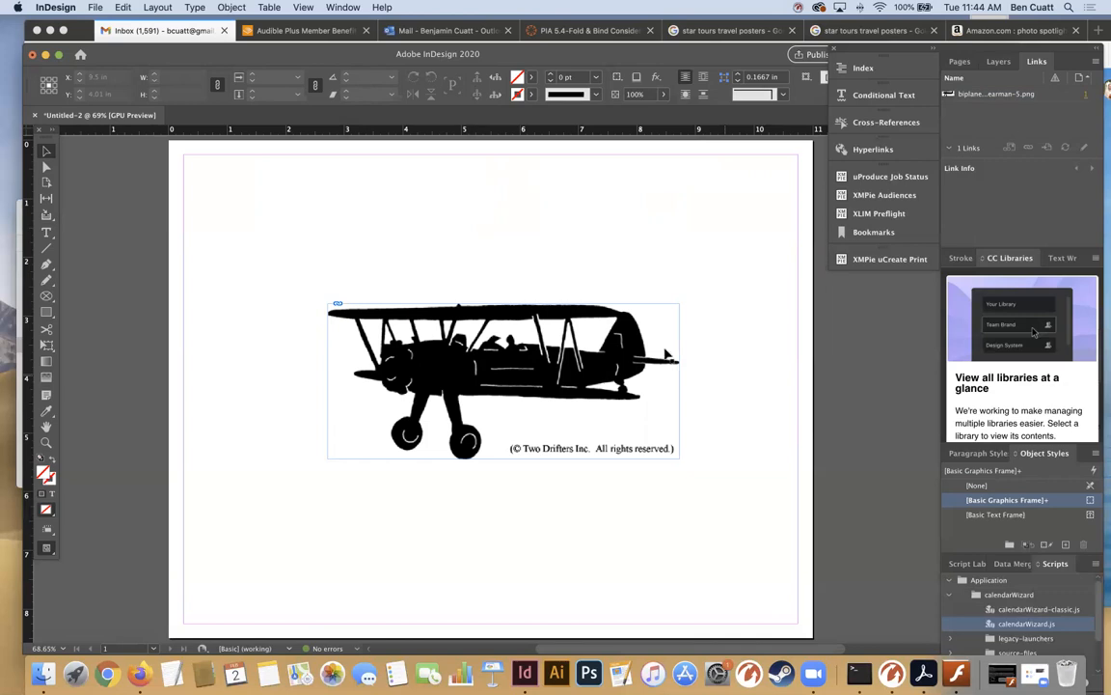
Delete the biplane and place it again in a frame about 4.5 in wide
click(501, 377)
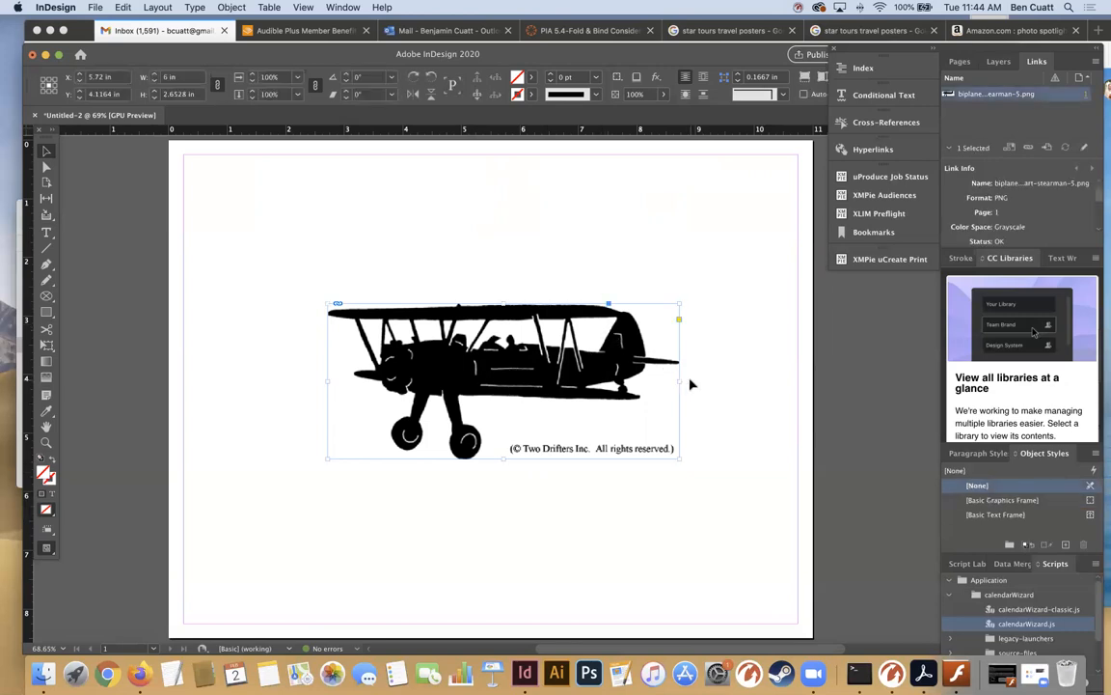
key(Delete)
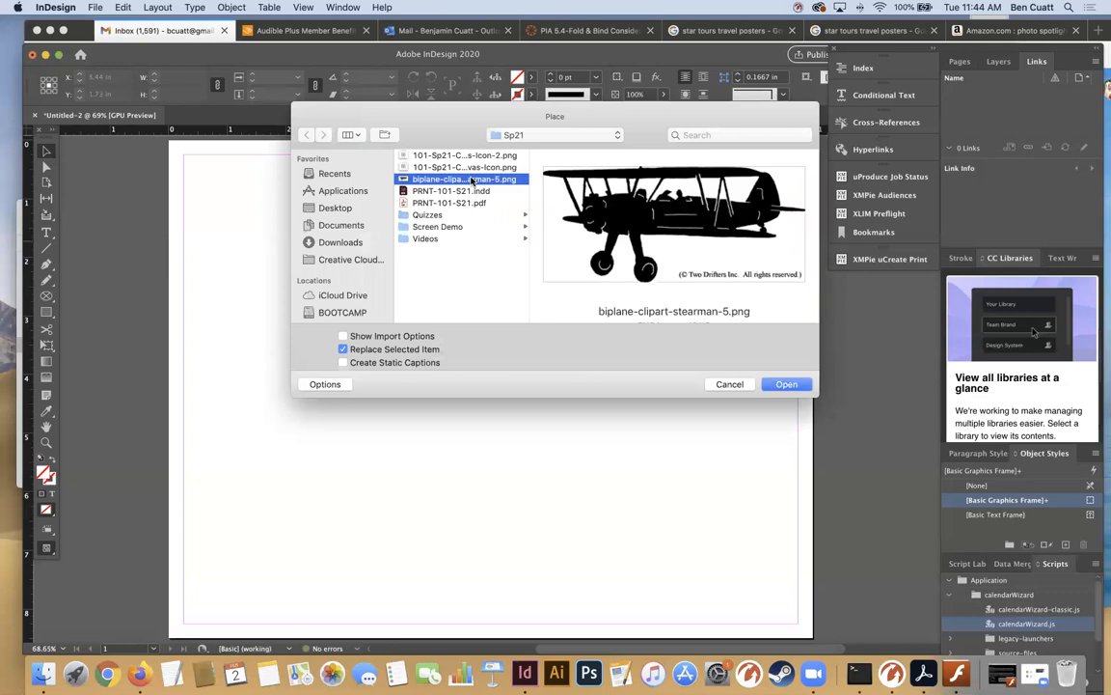
click(786, 384)
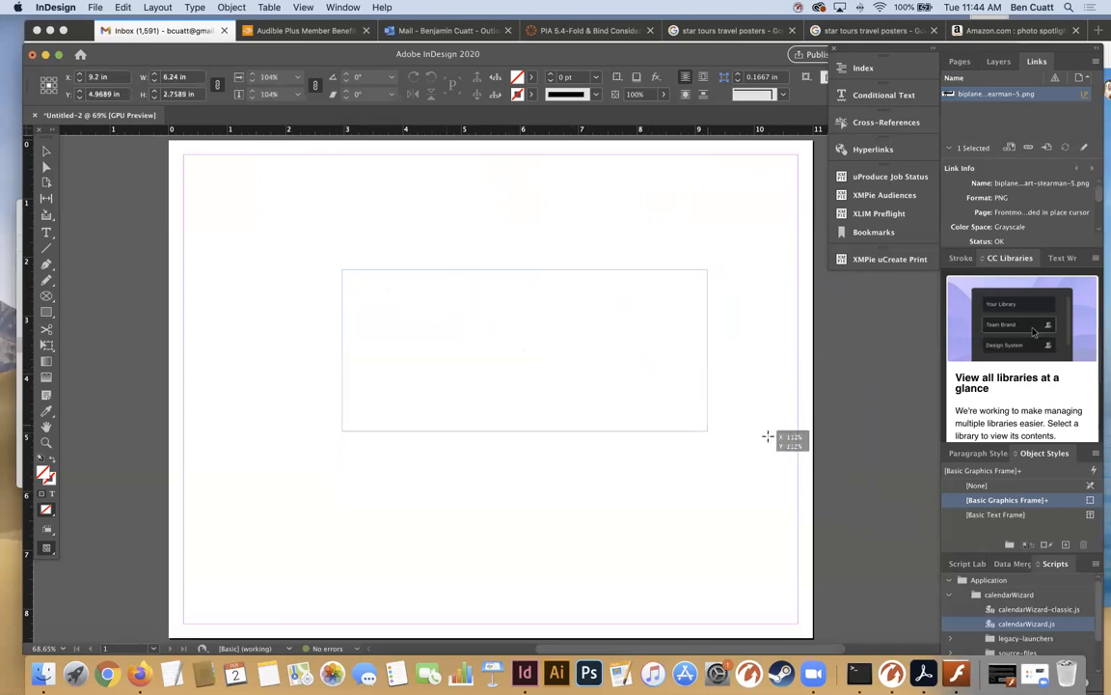
drag(708, 432, 745, 448)
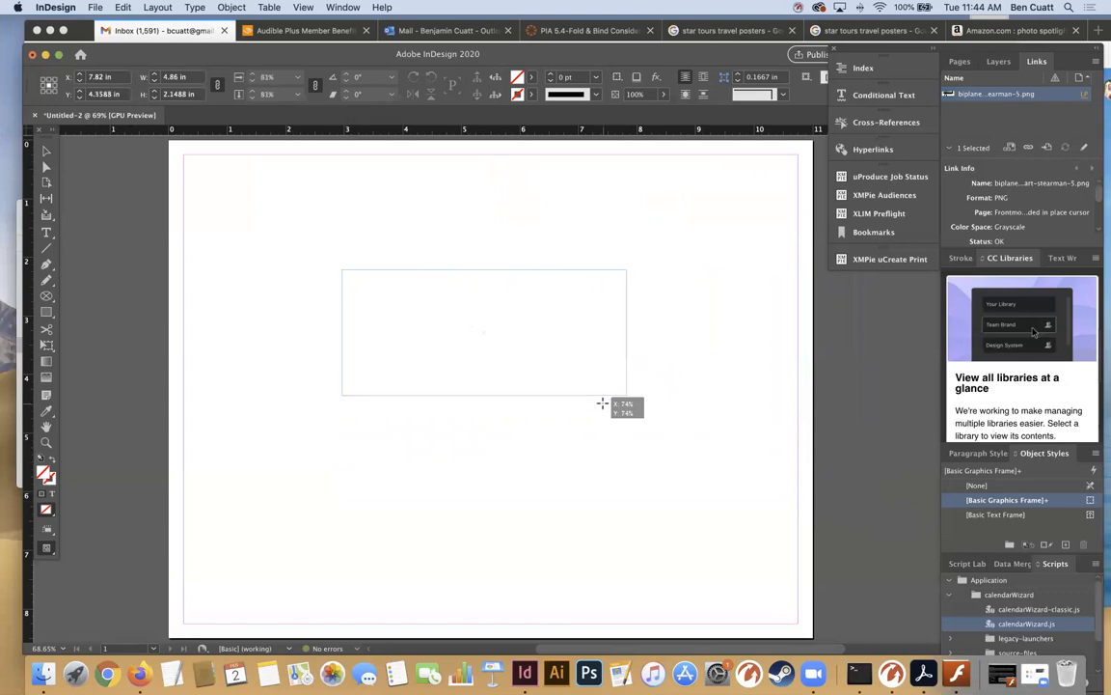
drag(625, 398, 762, 500)
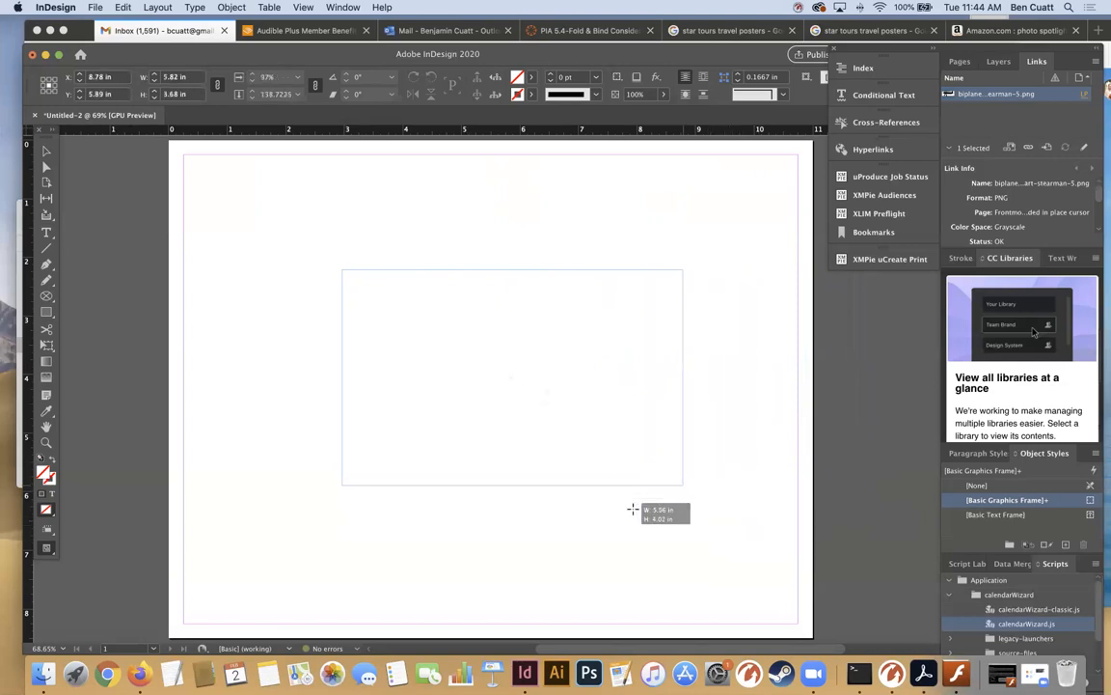
drag(683, 486, 723, 521)
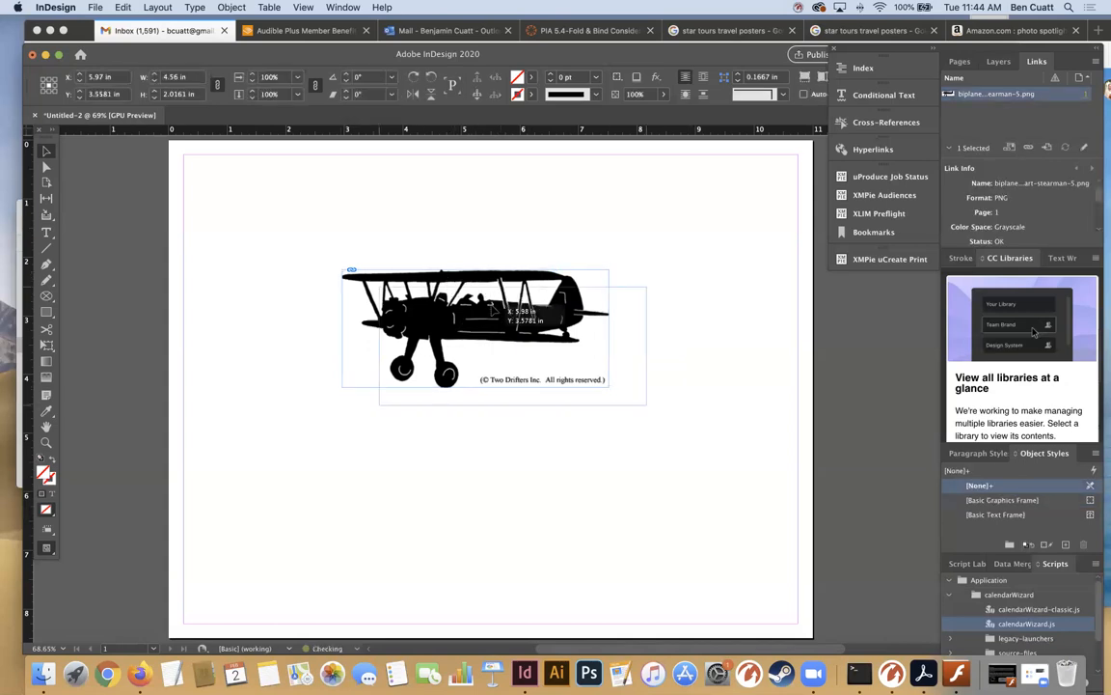
Drag the 4.56-inch biplane frame down and right into the page middle
drag(475, 328, 504, 386)
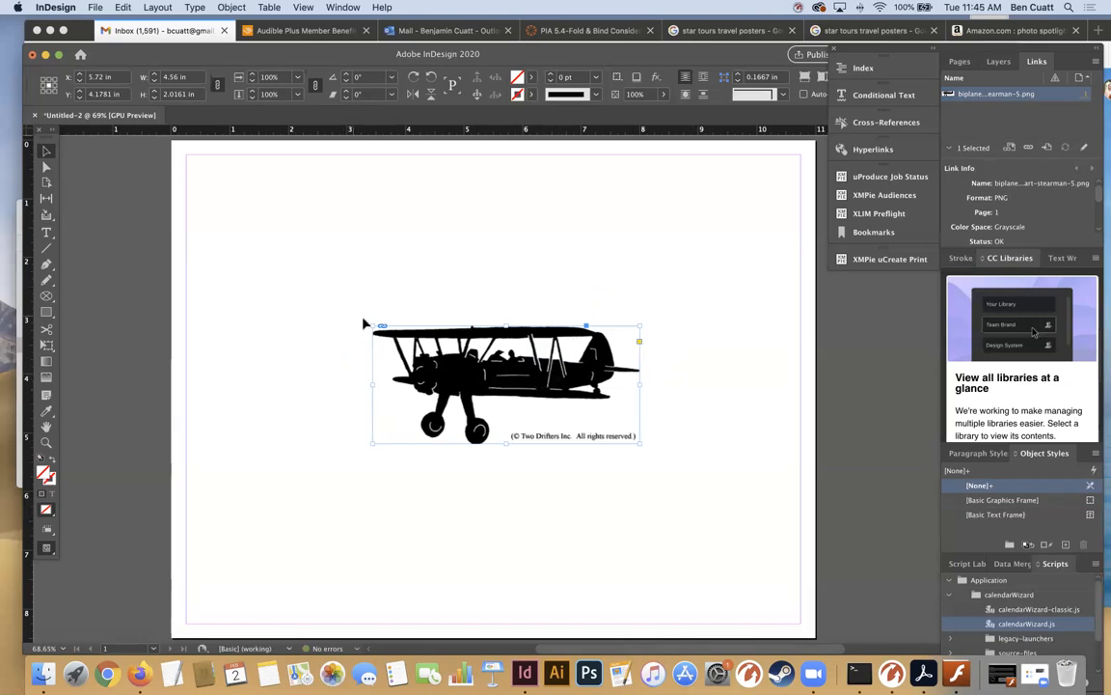
mouse_move(348, 325)
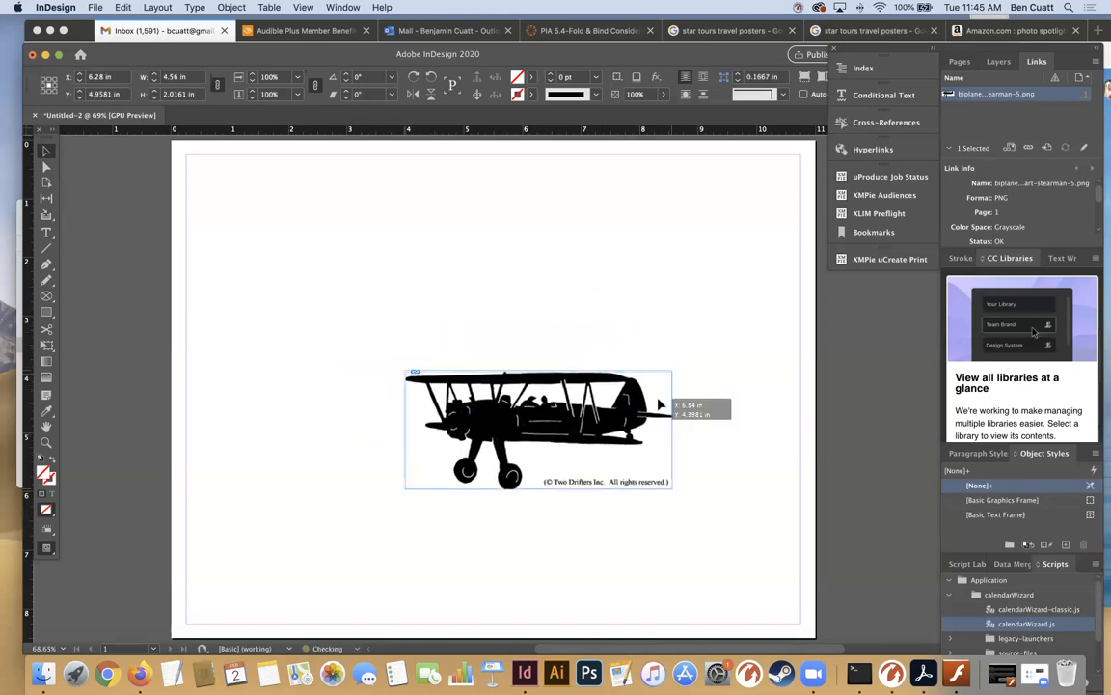
Shift the biplane frame left and drag the picture around inside its frame
drag(538, 429, 422, 383)
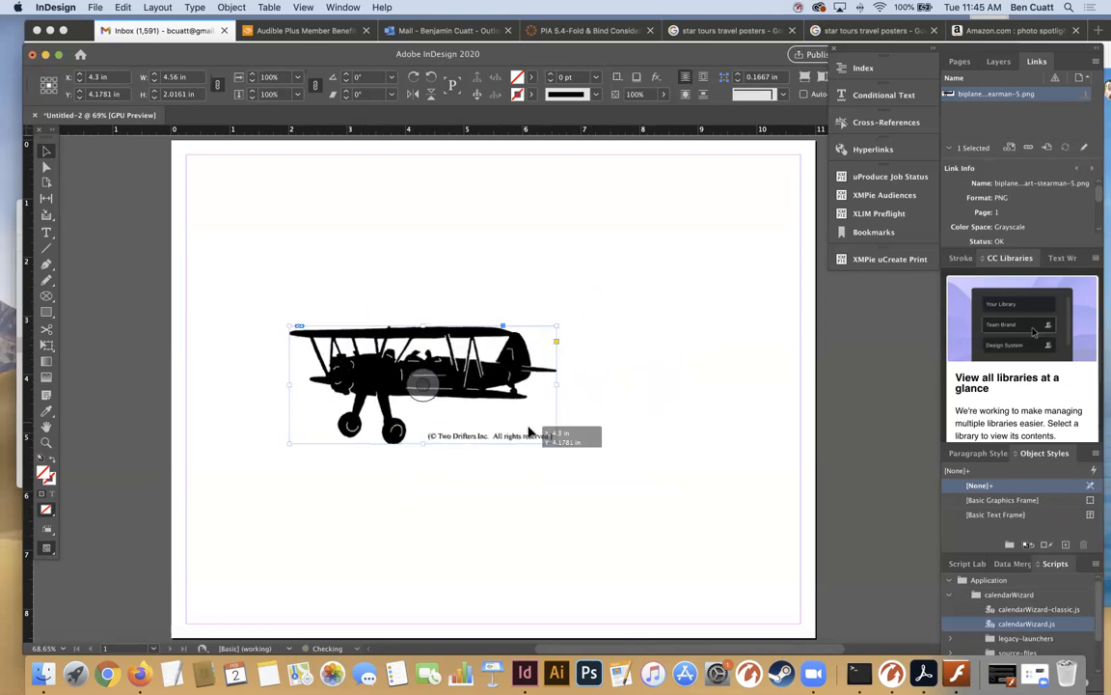
drag(422, 384, 508, 391)
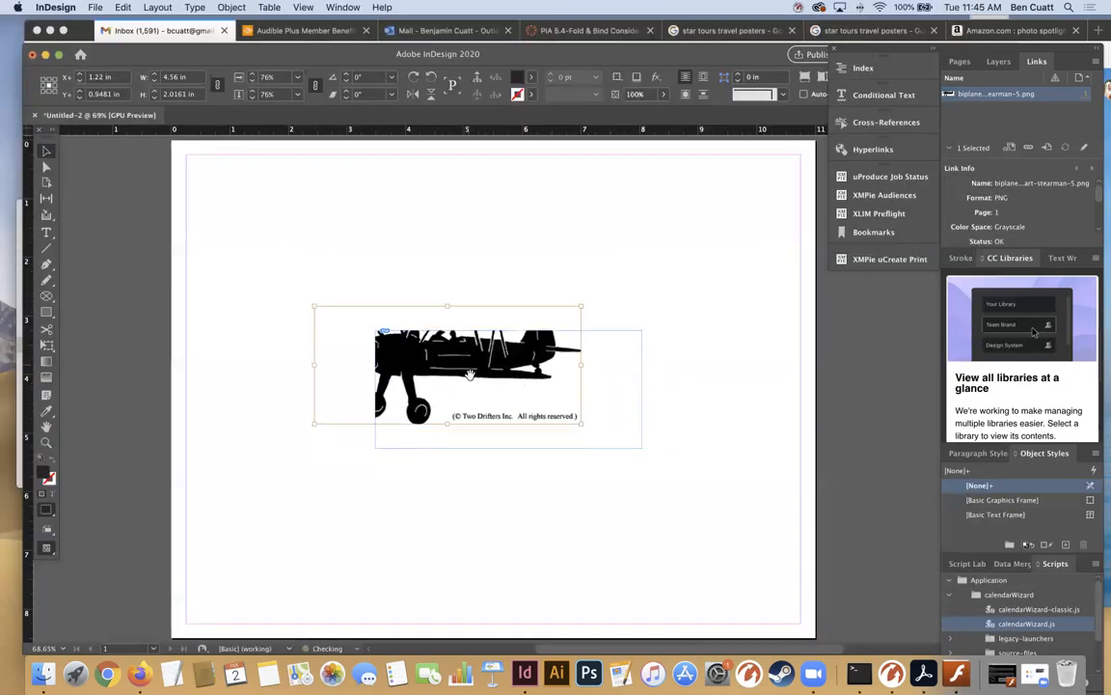
drag(470, 374, 591, 373)
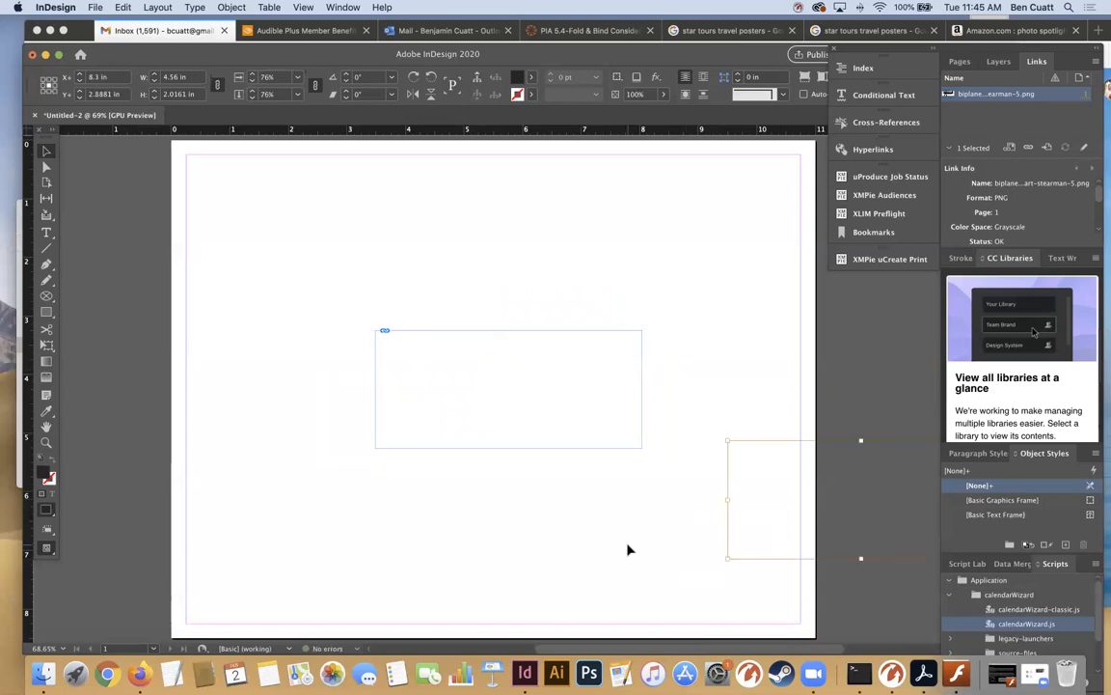
mouse_move(633, 546)
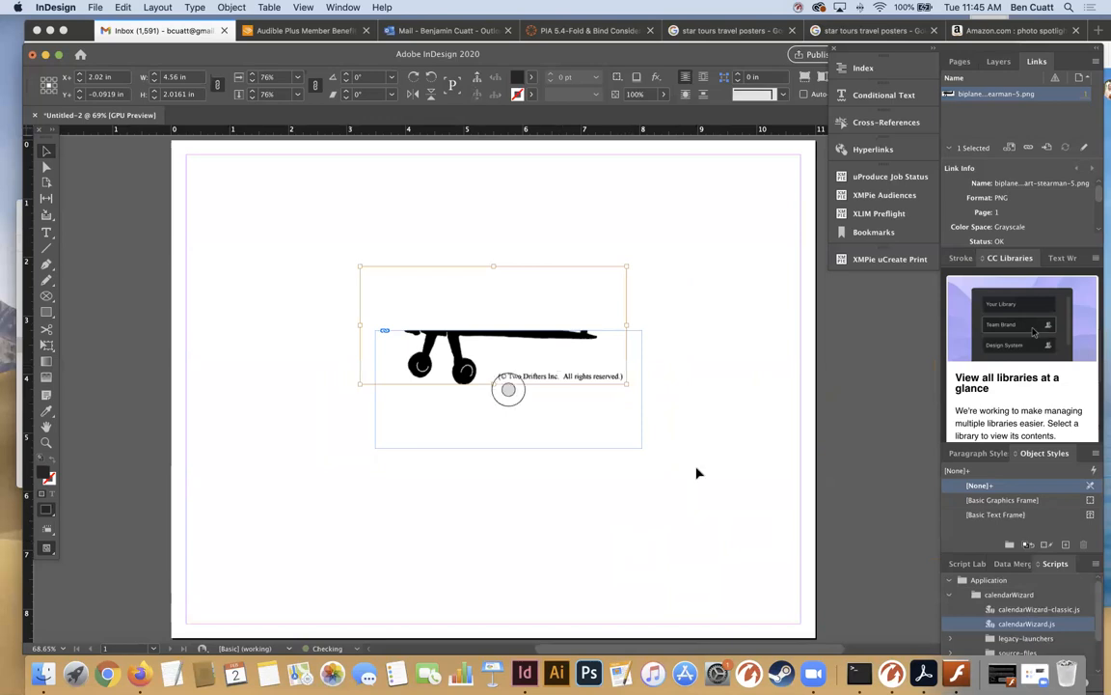
Right-click the biplane picture to reach its Fitting options
right_click(508, 389)
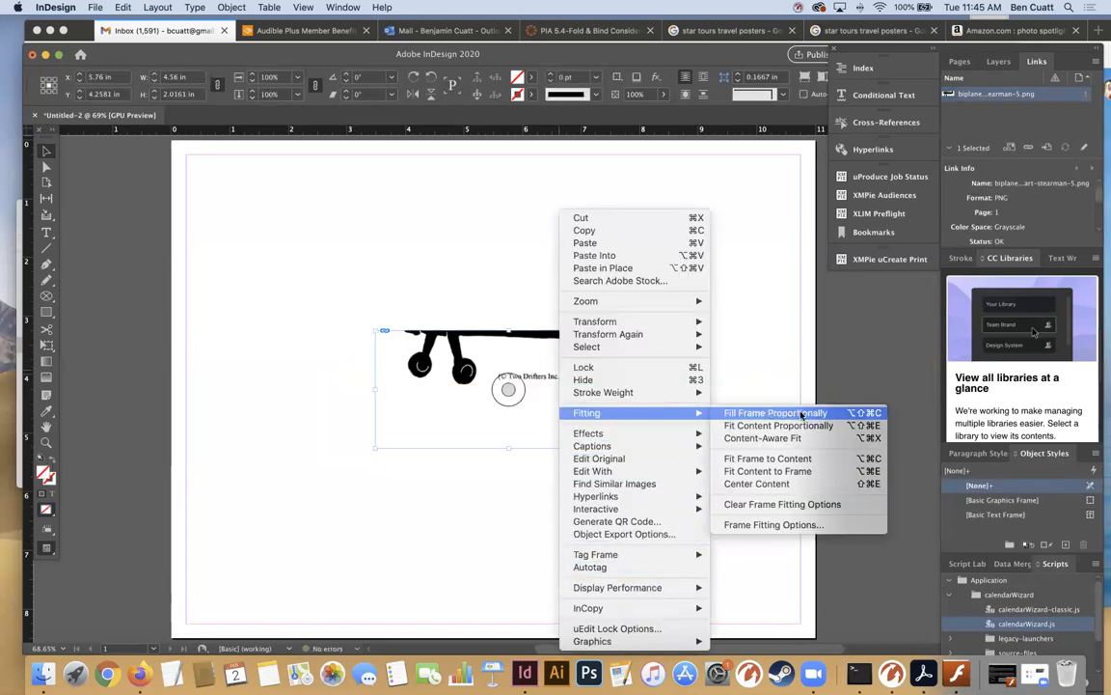
mouse_move(756, 483)
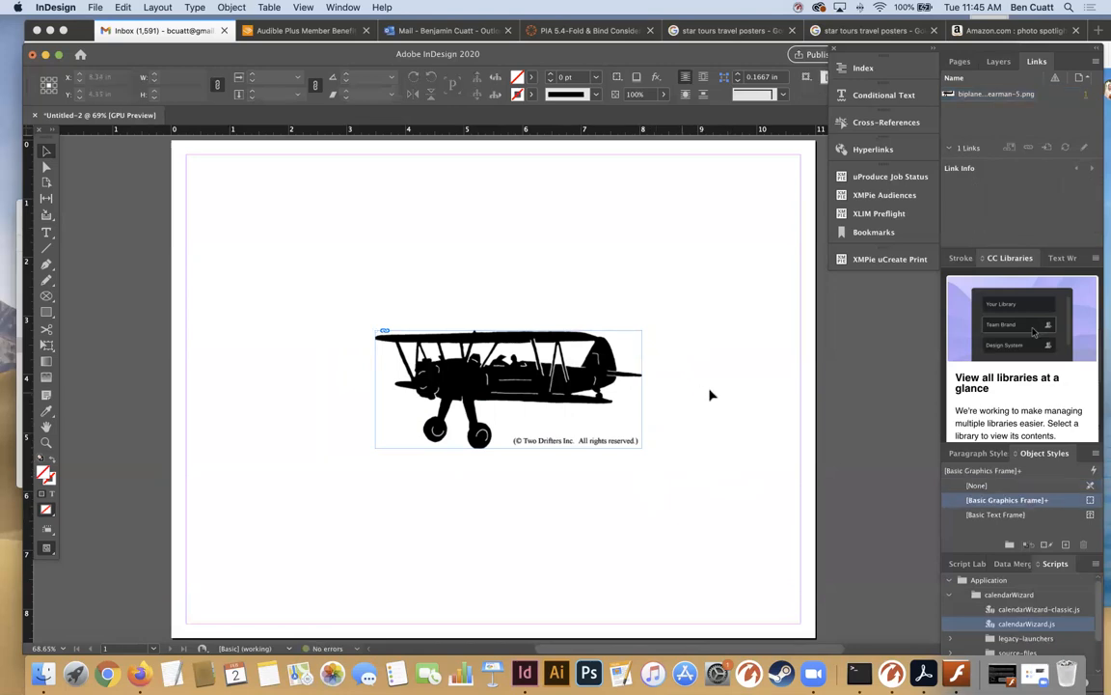
mouse_move(690, 450)
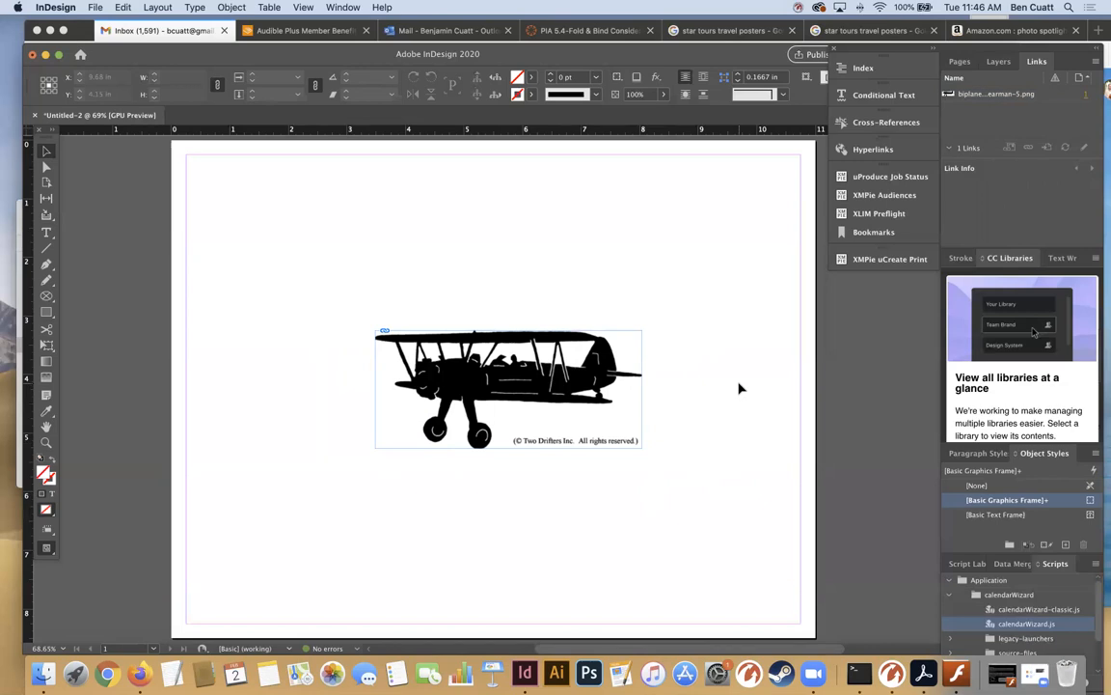
mouse_move(696, 387)
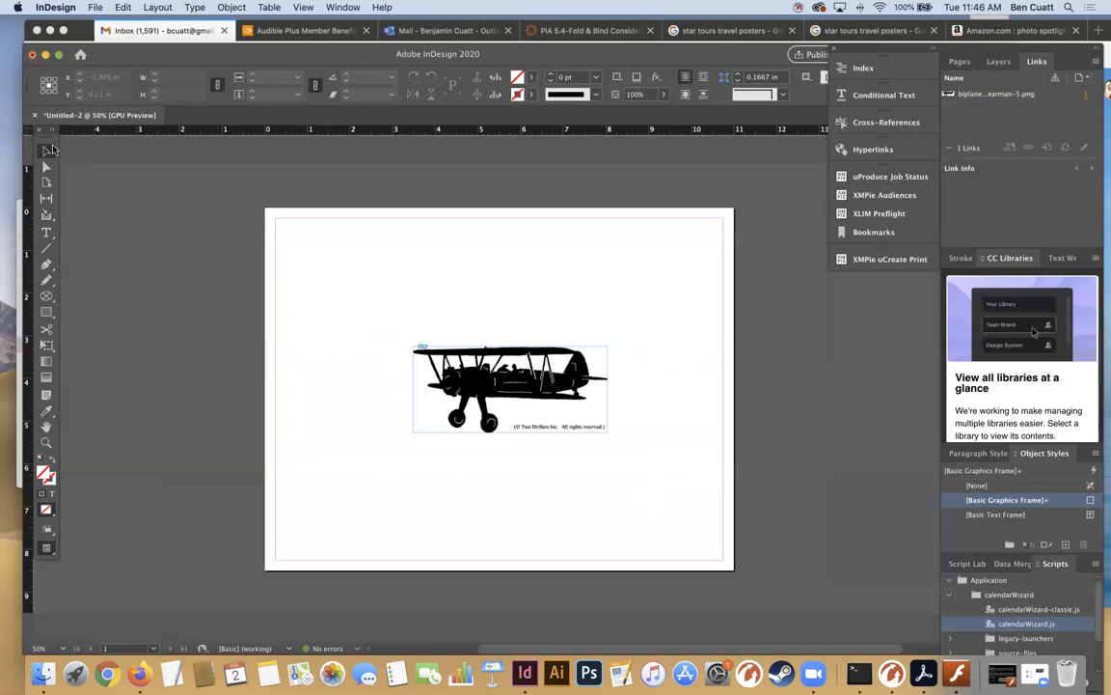
mouse_move(46, 233)
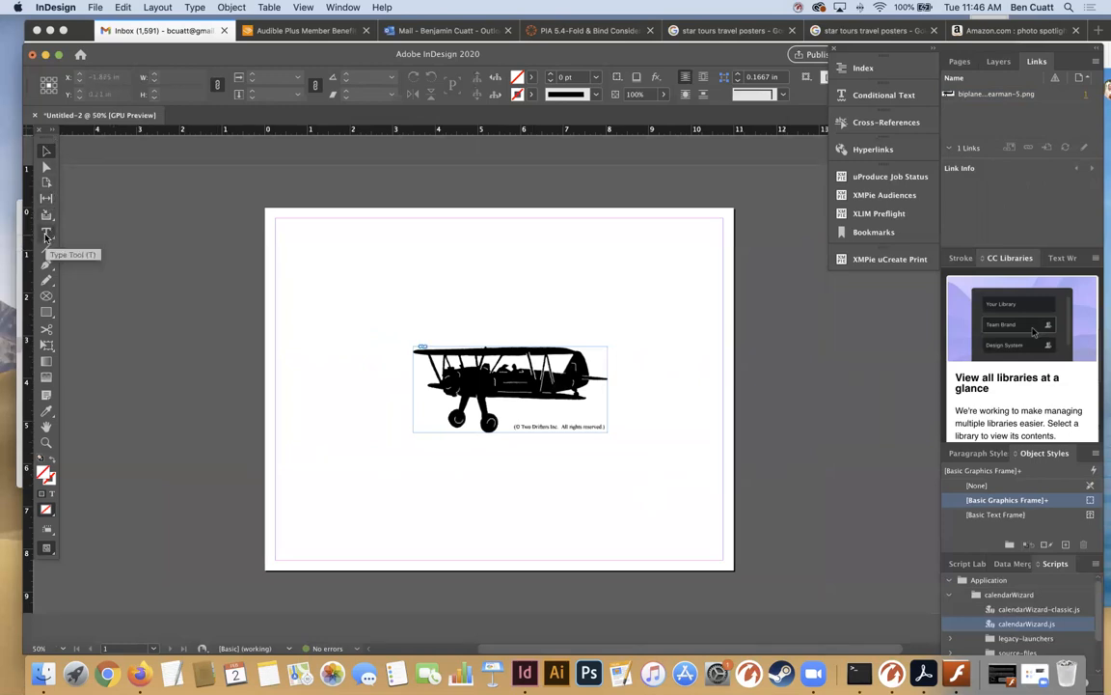
Switch to the Type tool for adding a caption
click(45, 234)
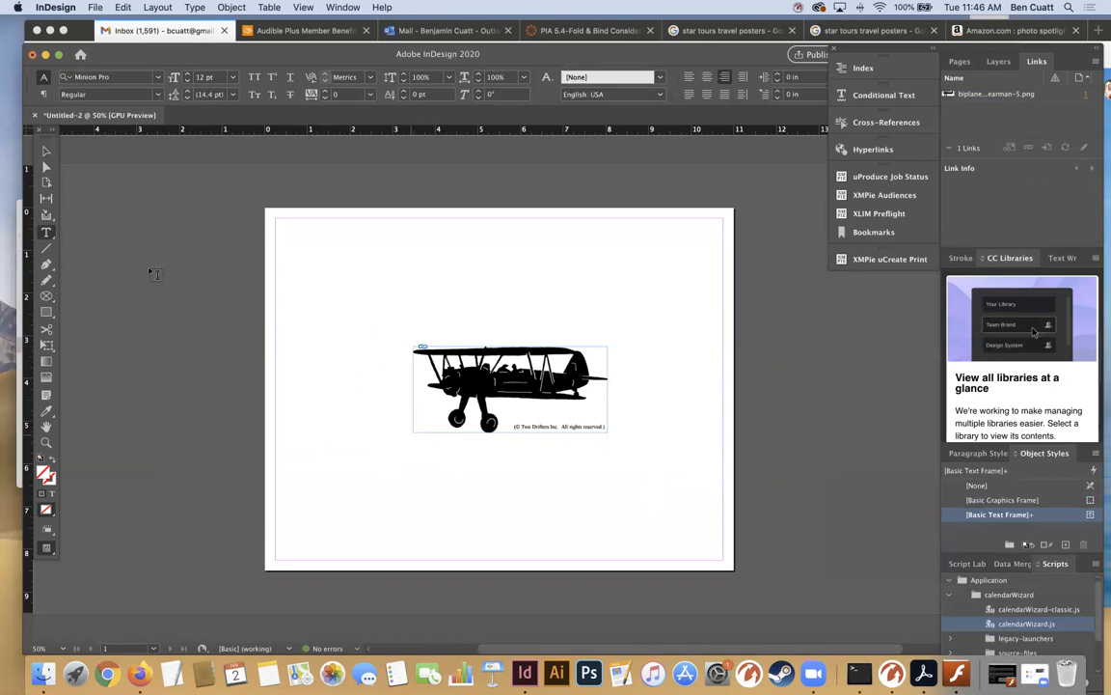
mouse_move(407, 447)
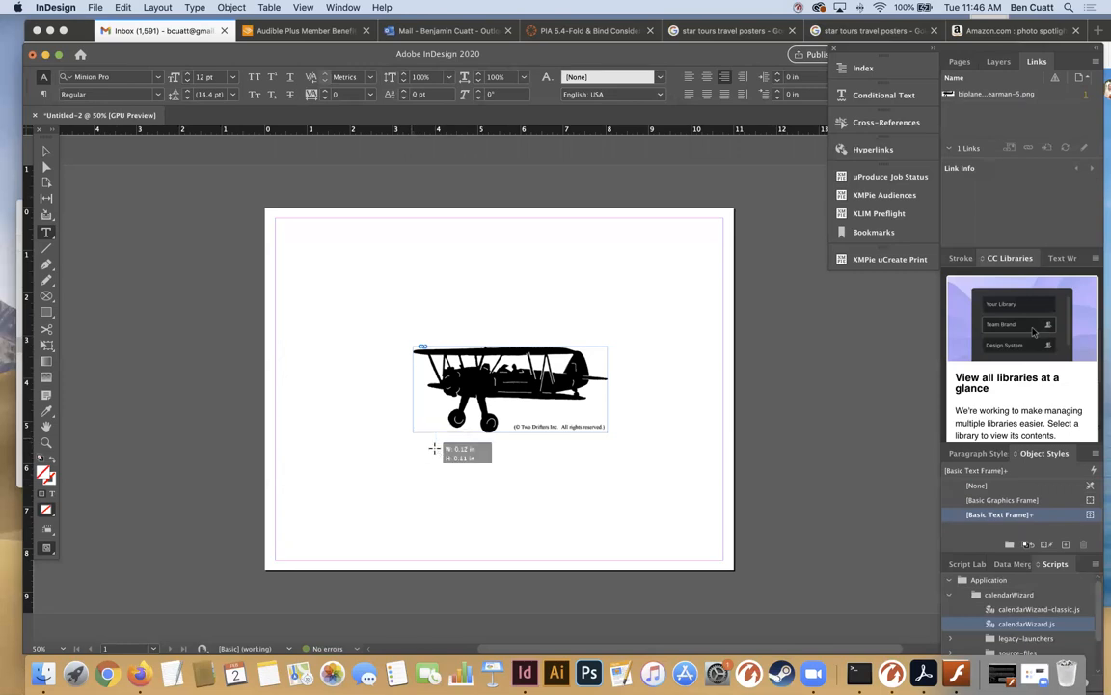
Draw a text frame under the biplane and type 'N2S Stearman'
drag(414, 441, 606, 505)
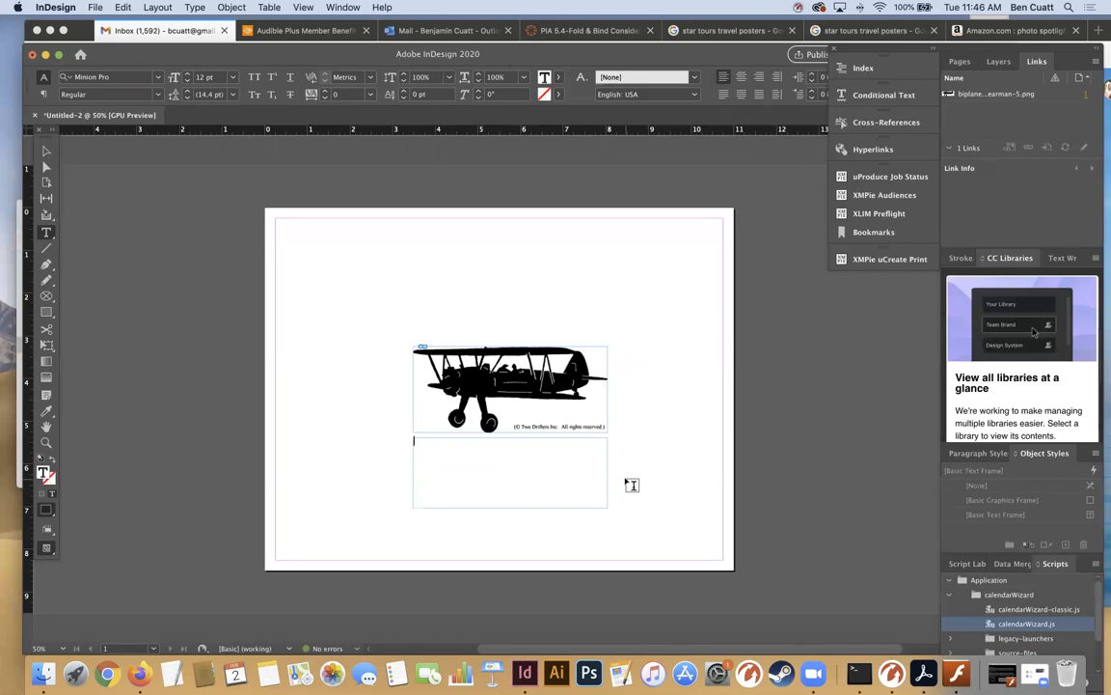
text(N2S Stearman)
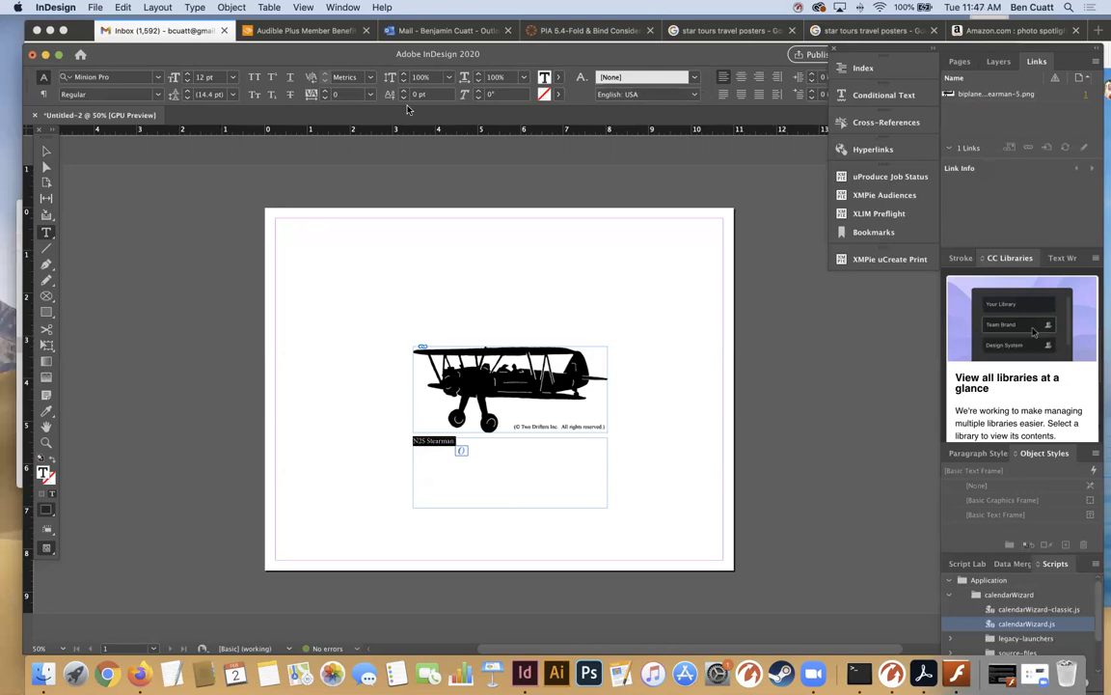
mouse_move(179, 153)
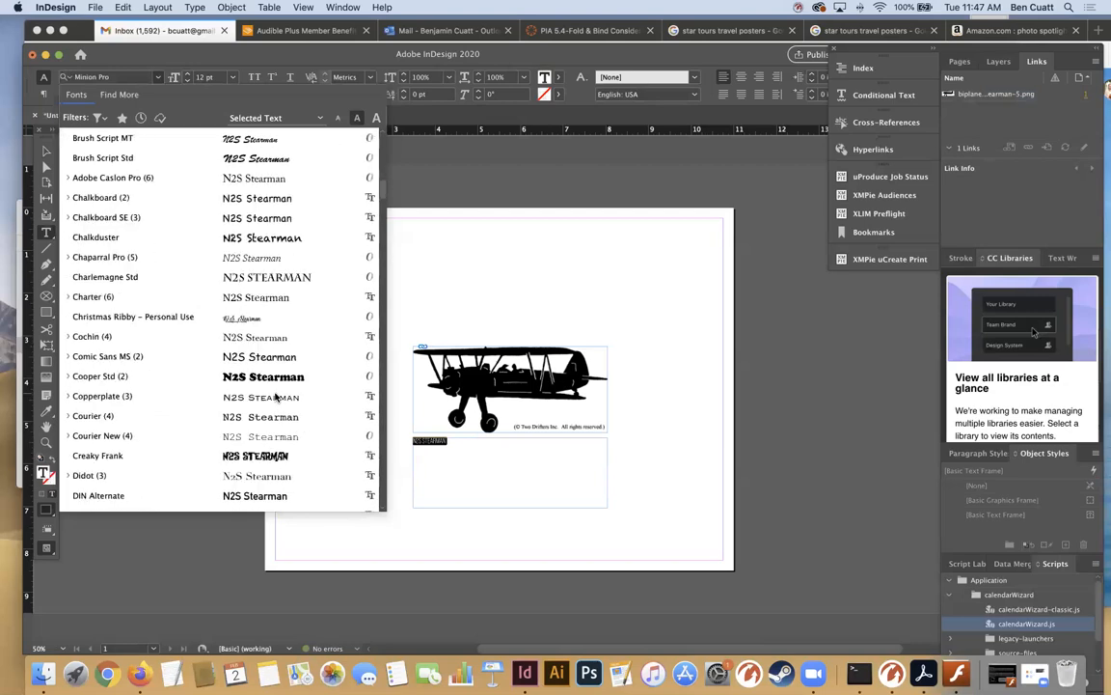
Scroll the font list to AmarilloUSAF and apply it to the N2S Stearman caption
scroll(down, 3)
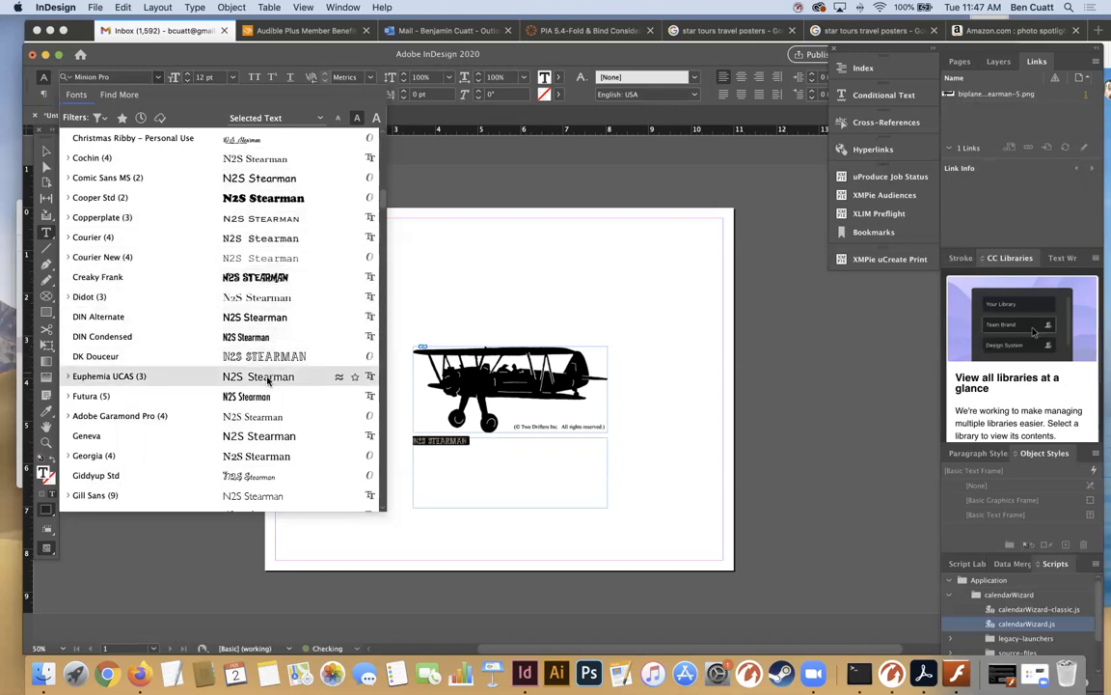
scroll(down, 3)
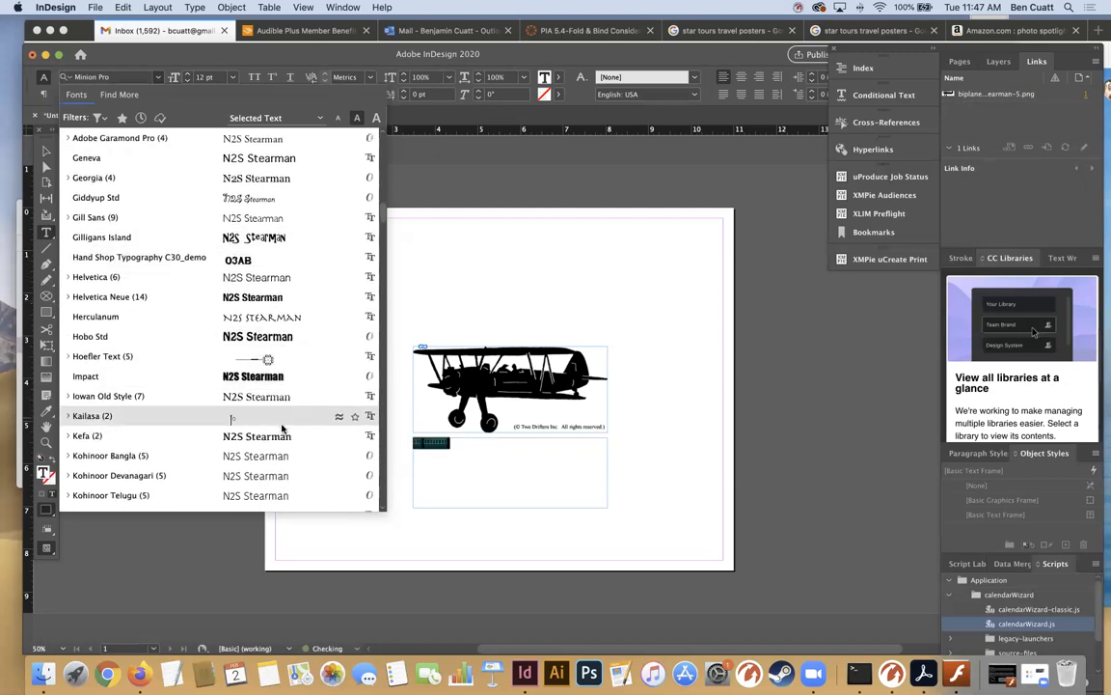
scroll(down, 3)
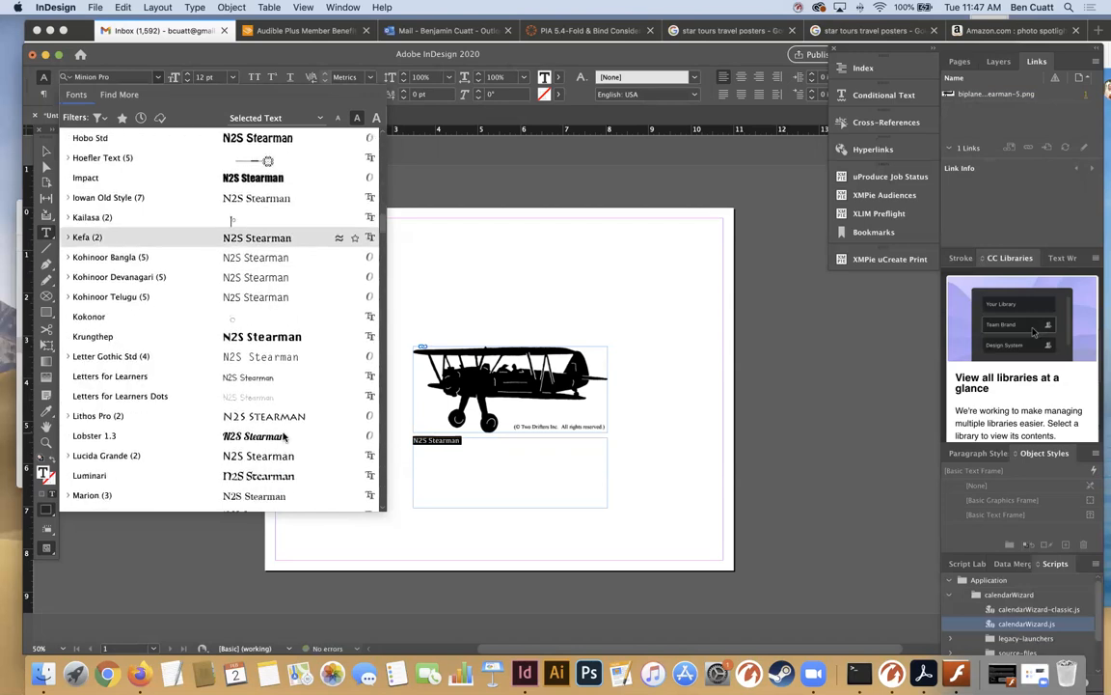
scroll(down, 3)
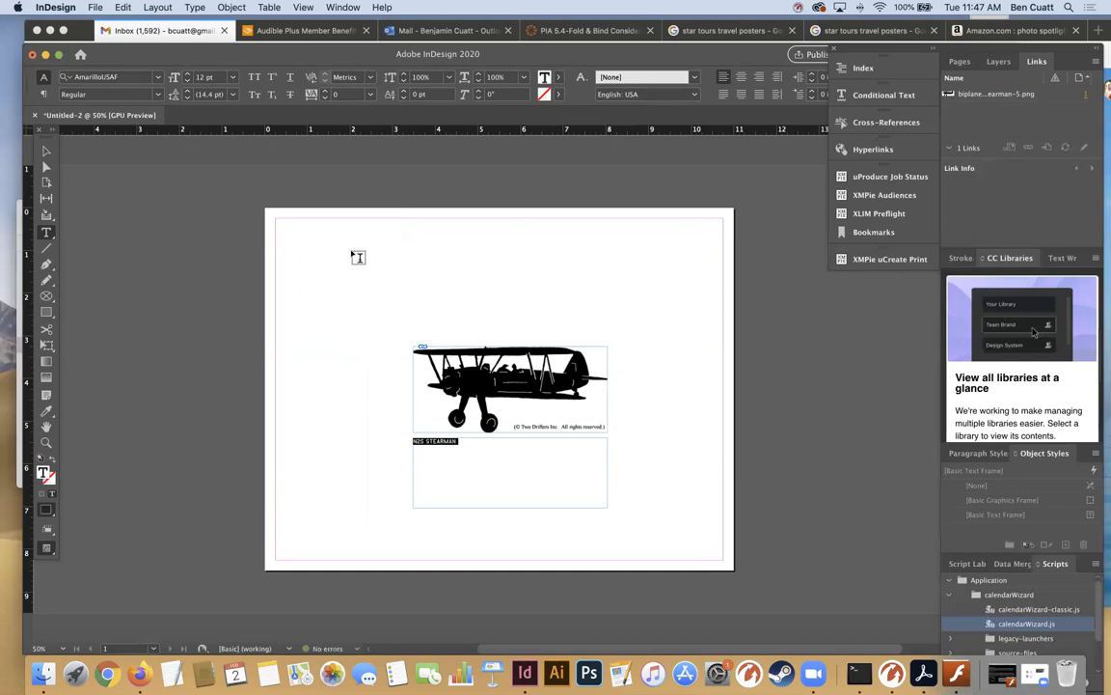
mouse_move(46, 153)
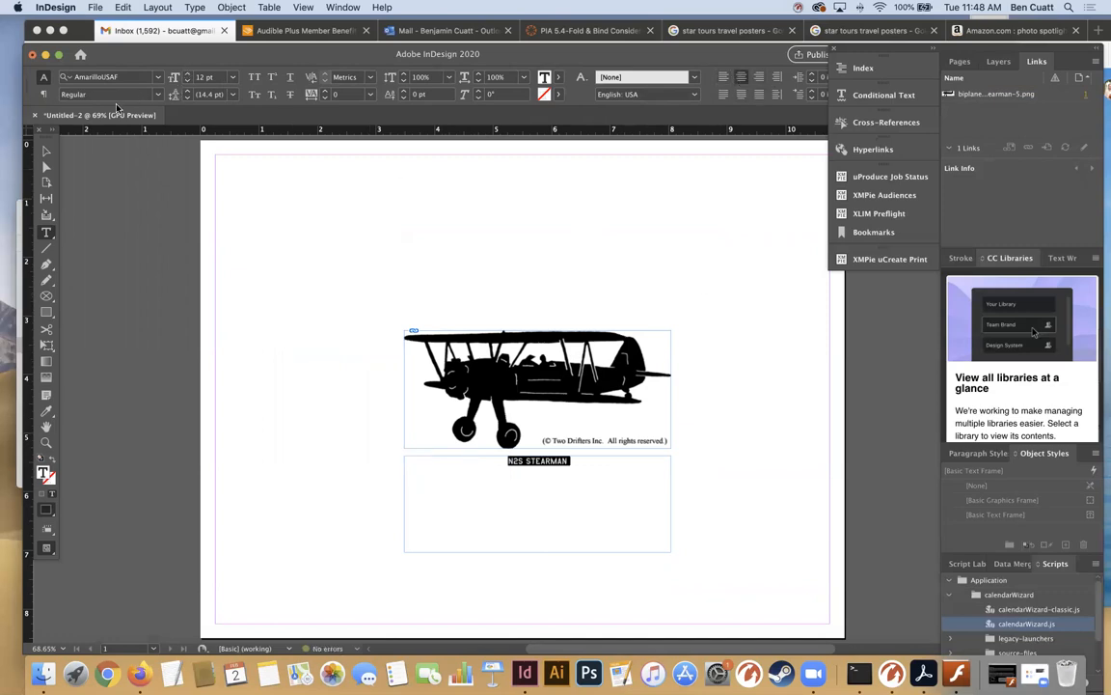
Set the N2S STEARMAN caption text to 72 pt and deselect to view it
click(230, 77)
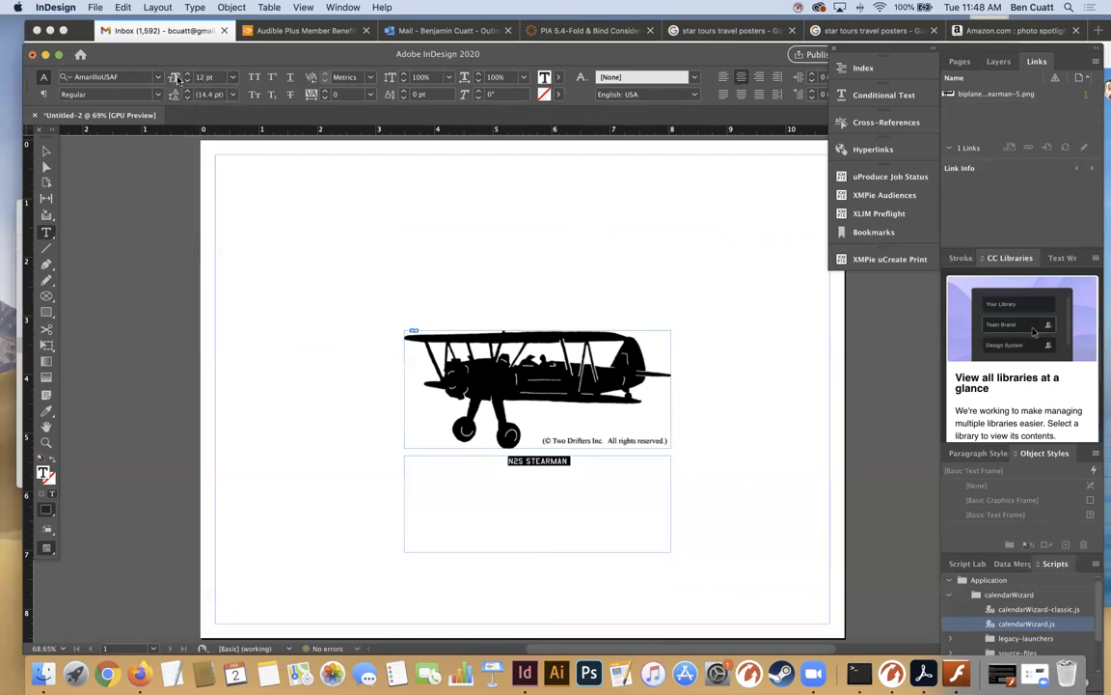
click(232, 78)
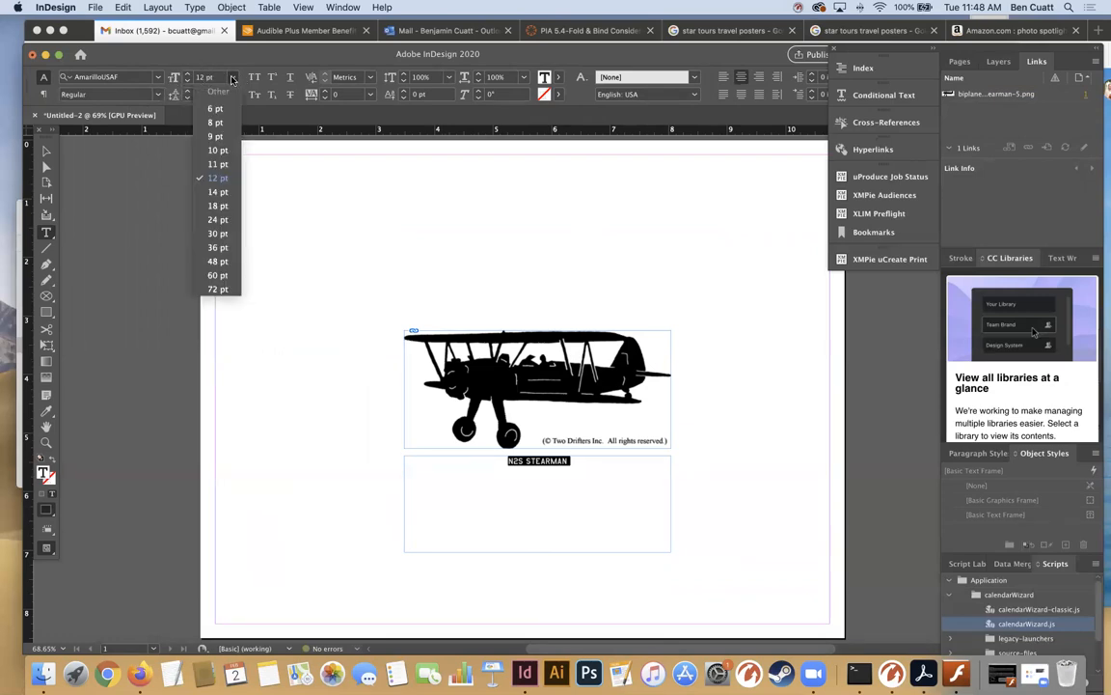
mouse_move(218, 123)
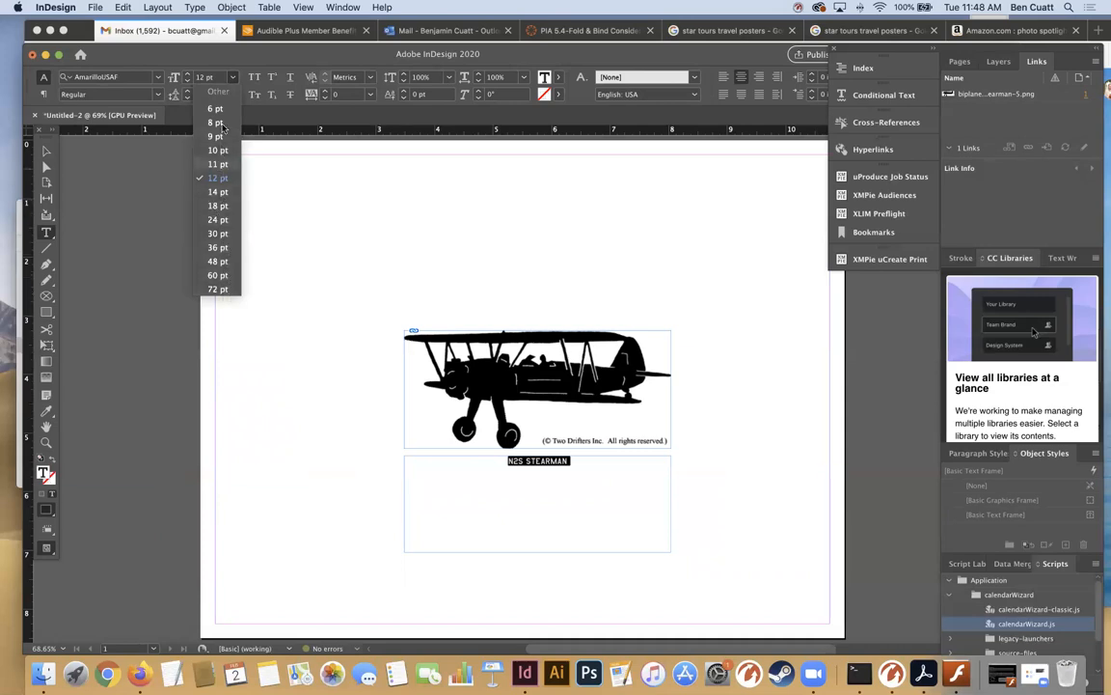
mouse_move(230, 287)
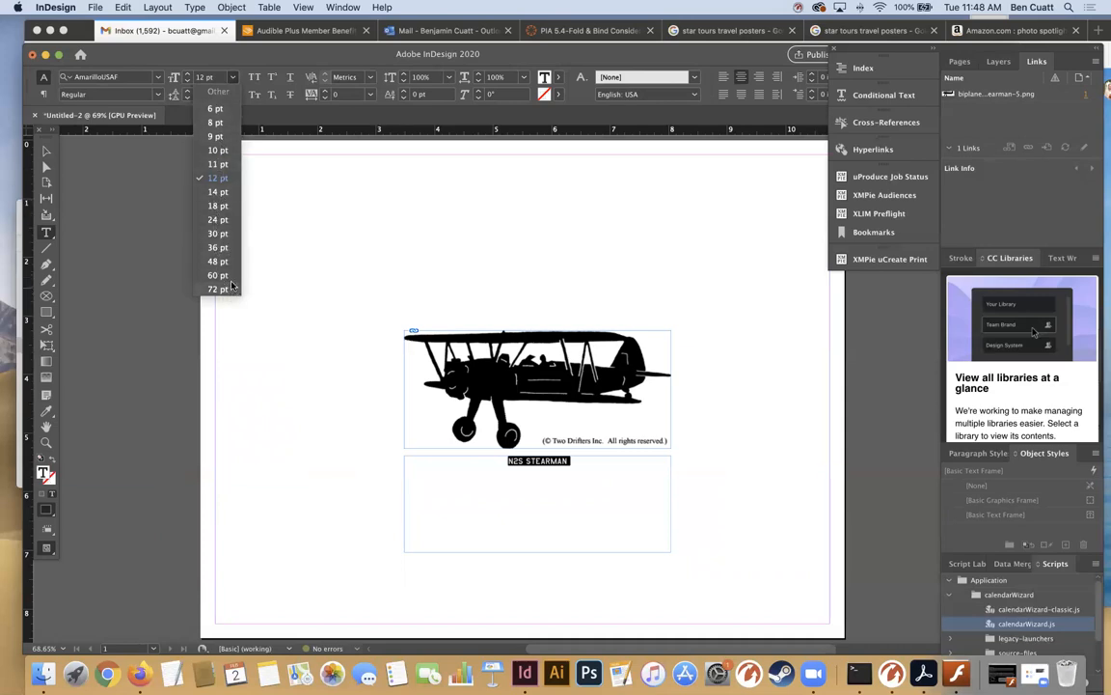
click(216, 289)
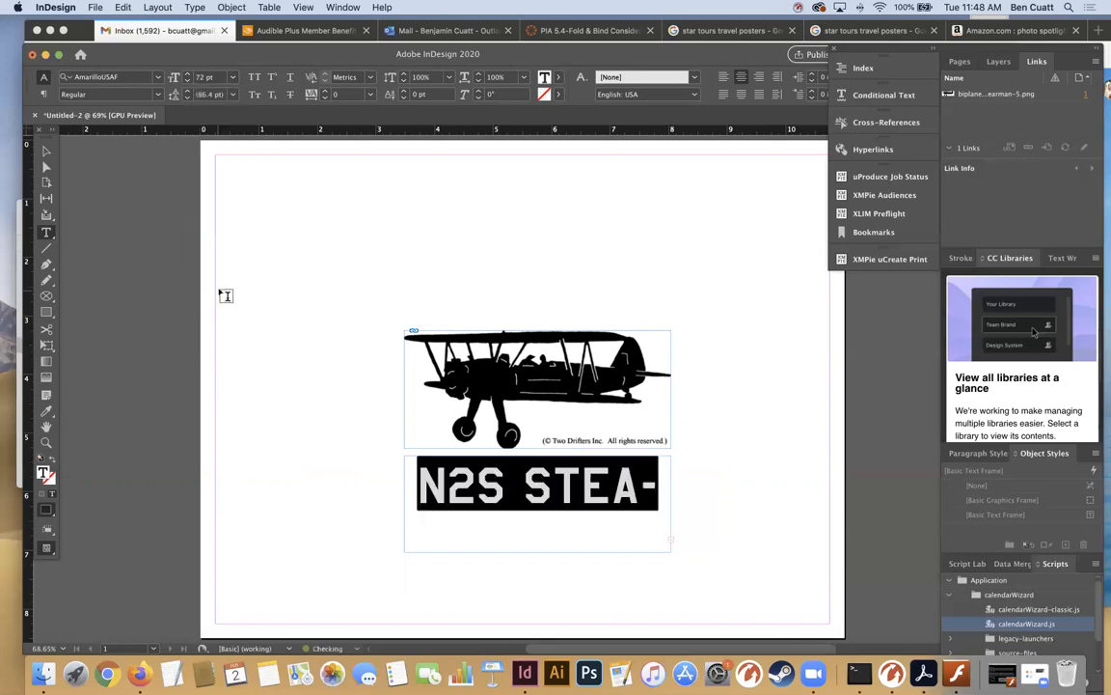
click(536, 486)
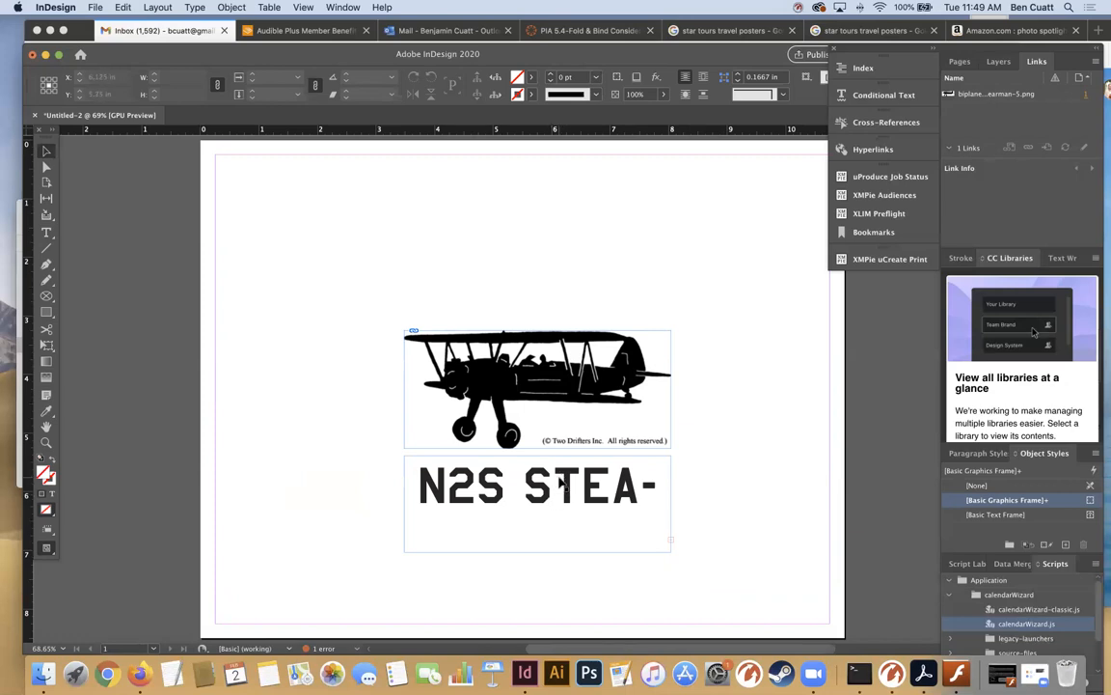
Lower the caption's point size so N2S STEARMAN fits on one line, then select its frame
click(560, 489)
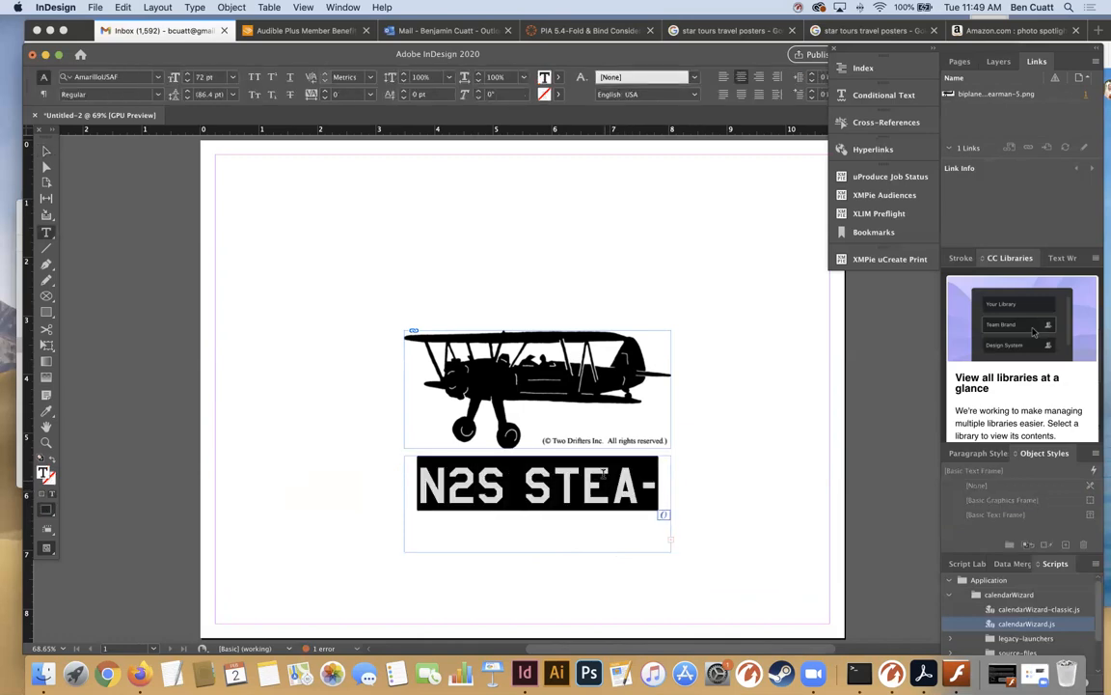
click(229, 77)
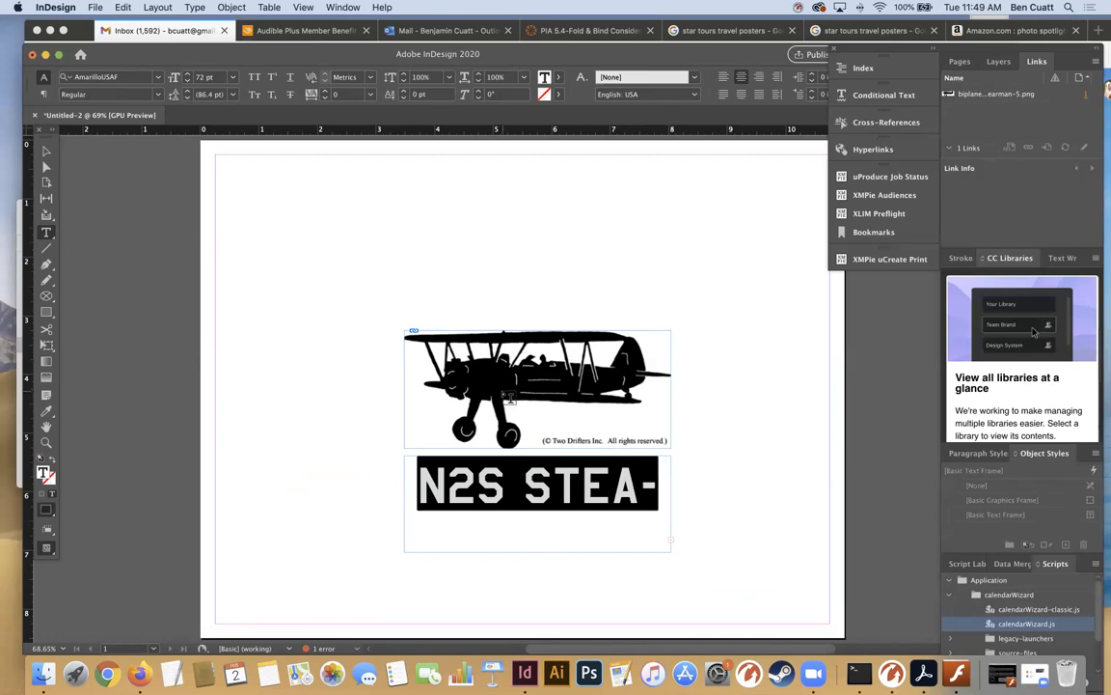
click(535, 386)
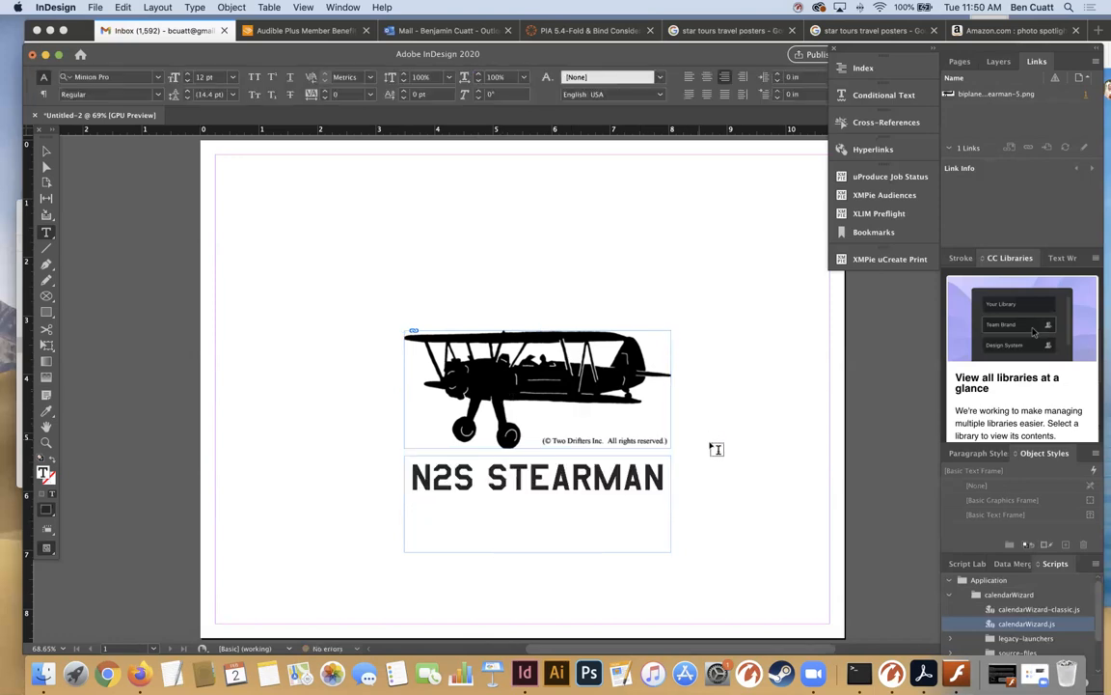
click(538, 479)
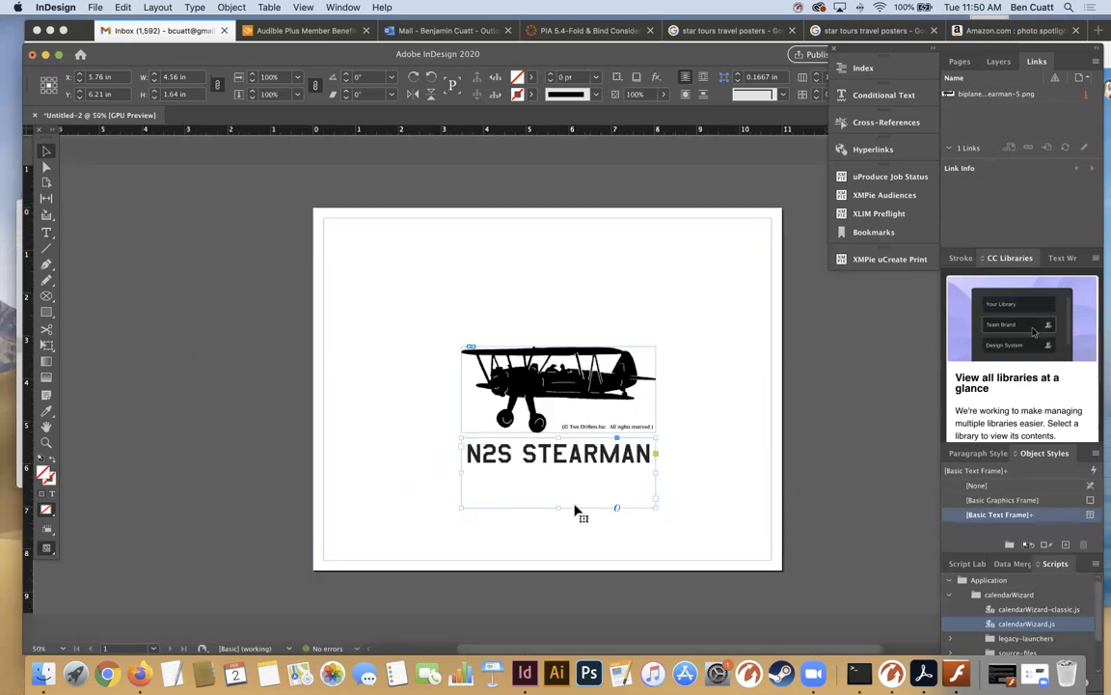
mouse_move(561, 514)
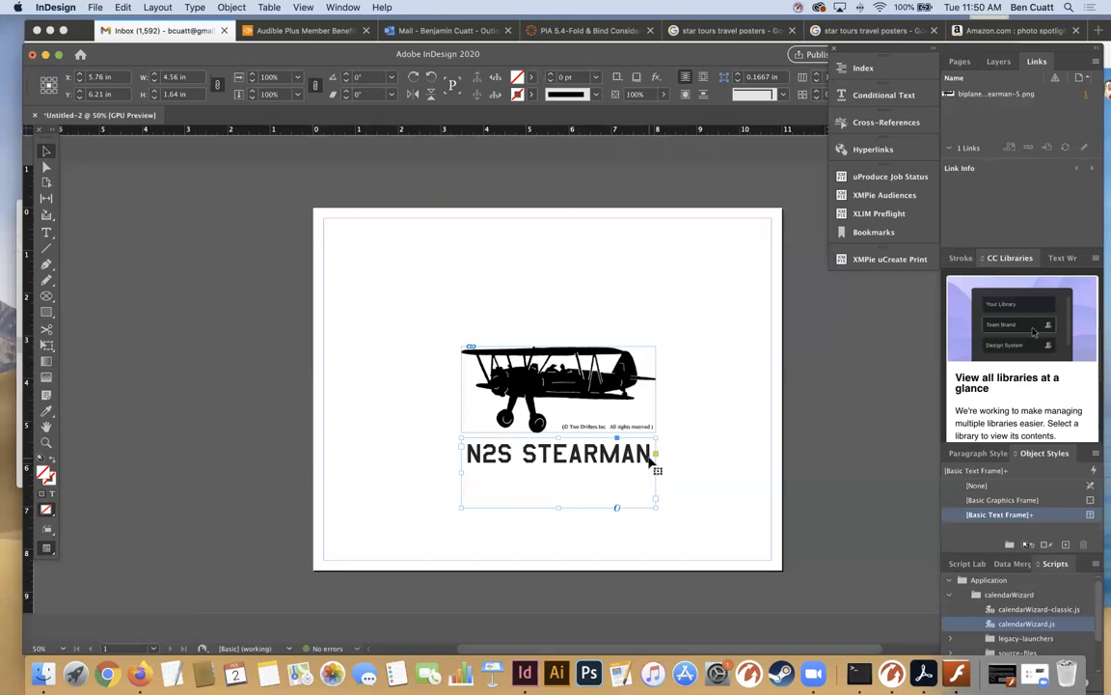
Scale up the caption frame to widen the text, and enlarge the biplane picture
drag(657, 470, 781, 471)
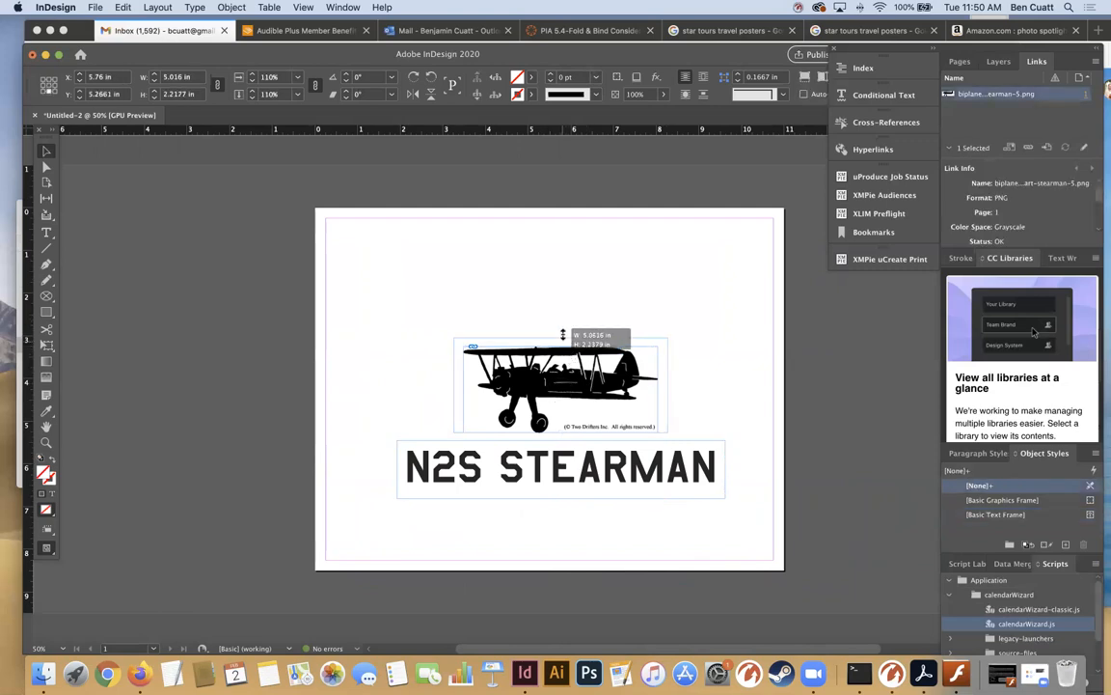
click(559, 381)
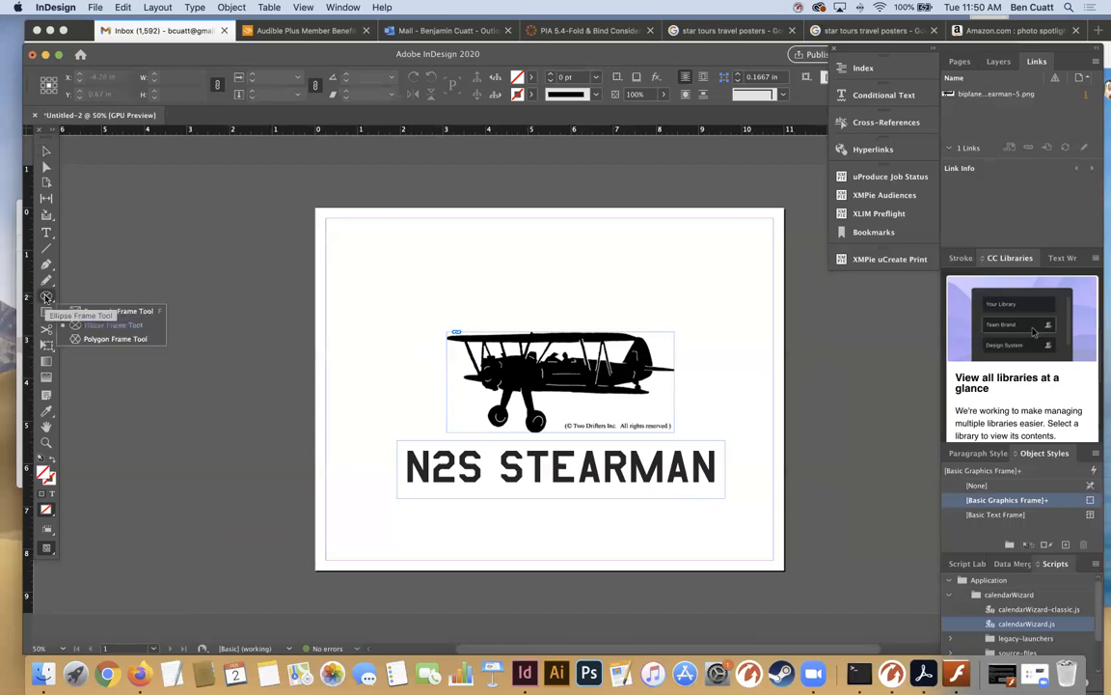
Draw a large elliptical frame encircling the biplane and the caption
click(45, 232)
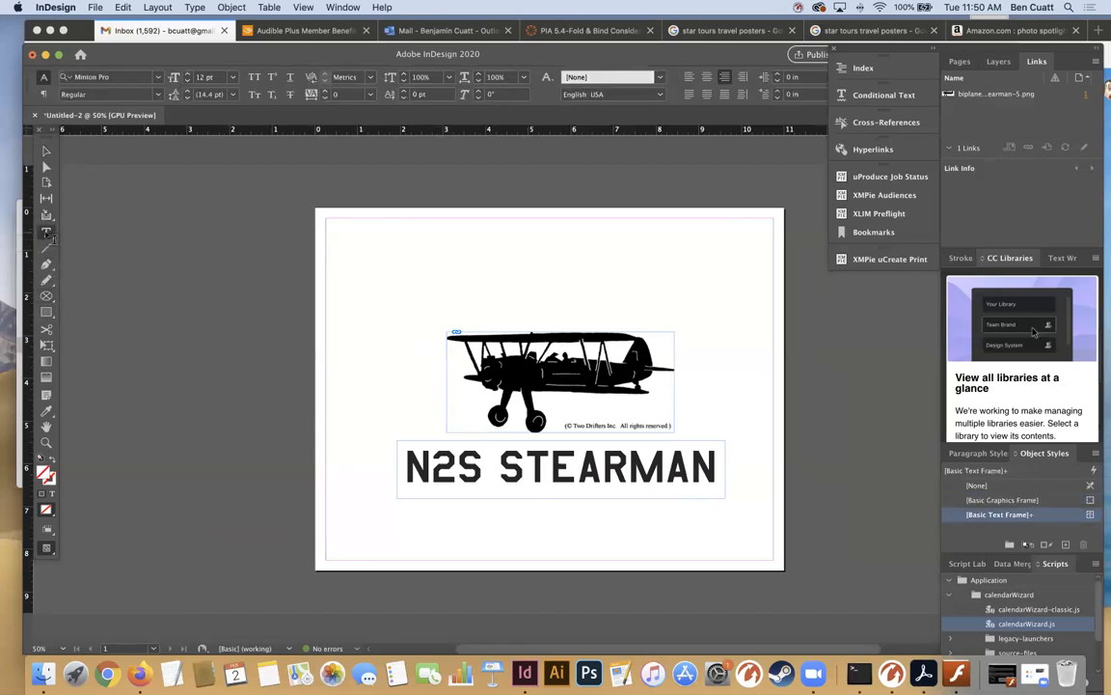
click(46, 232)
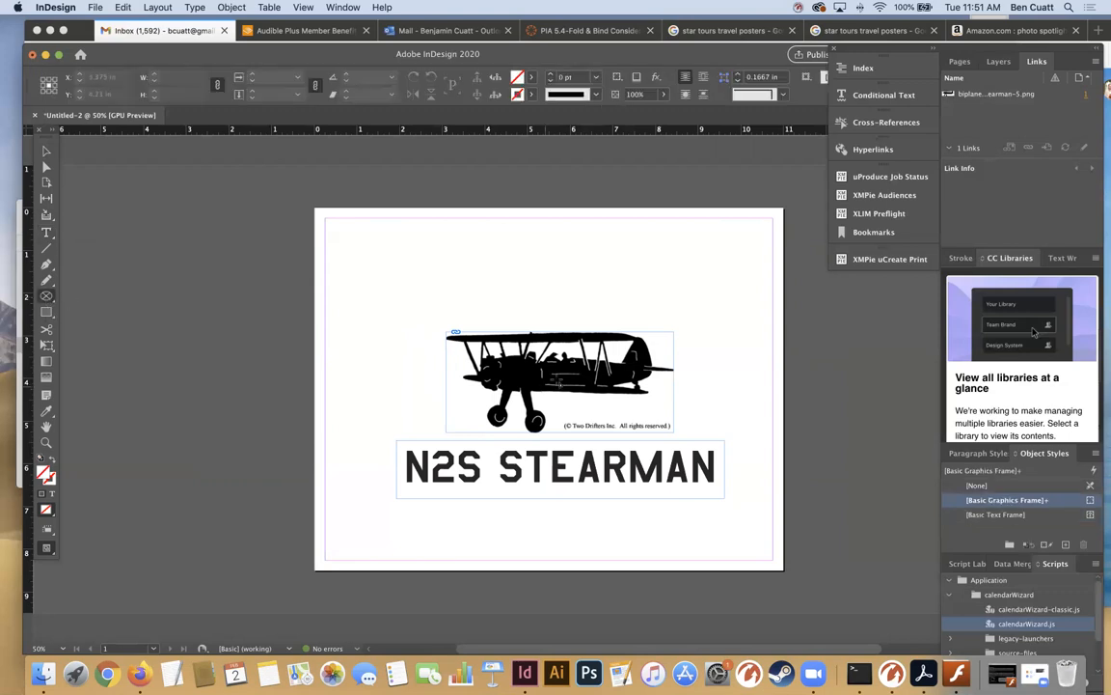
mouse_move(458, 269)
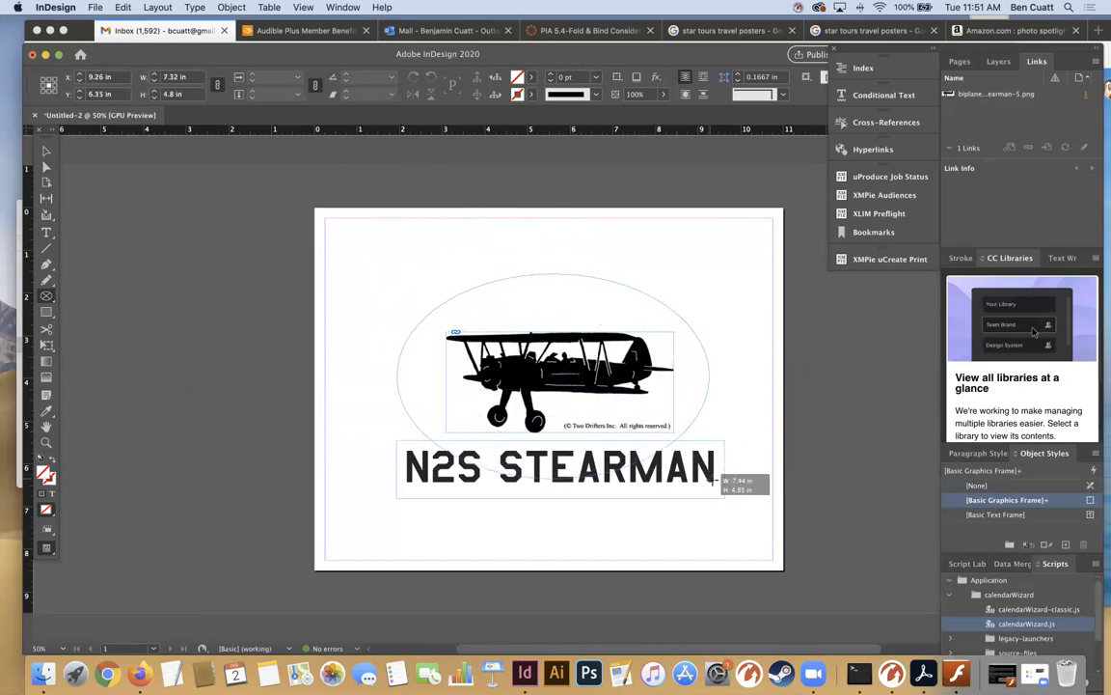
drag(709, 487, 719, 497)
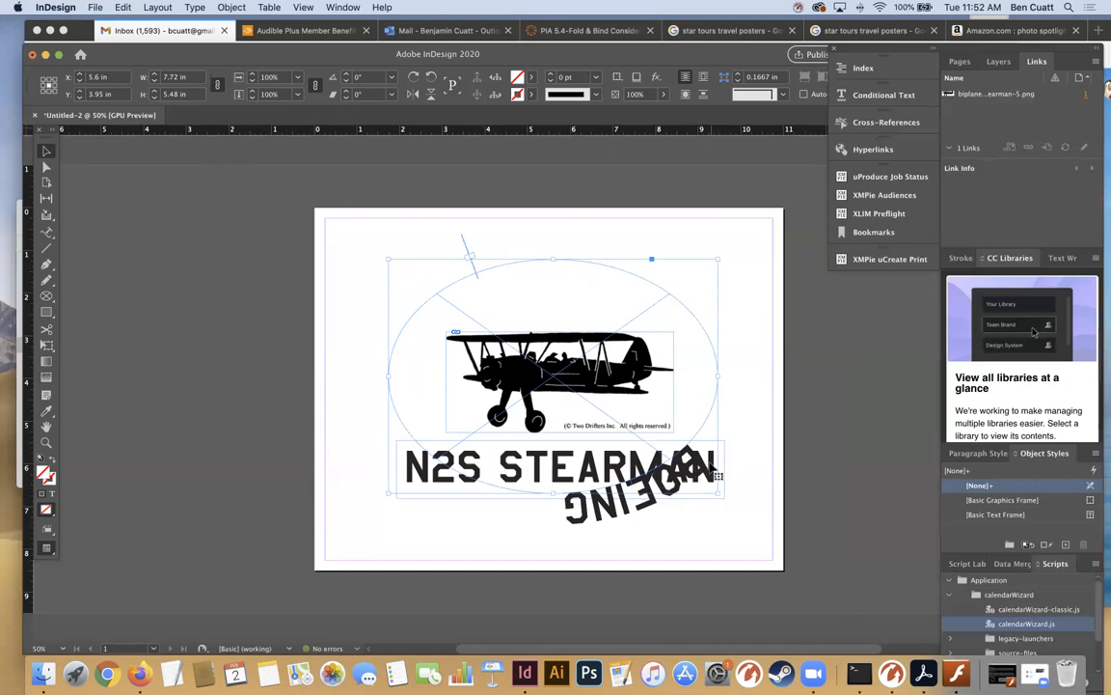
mouse_move(595, 363)
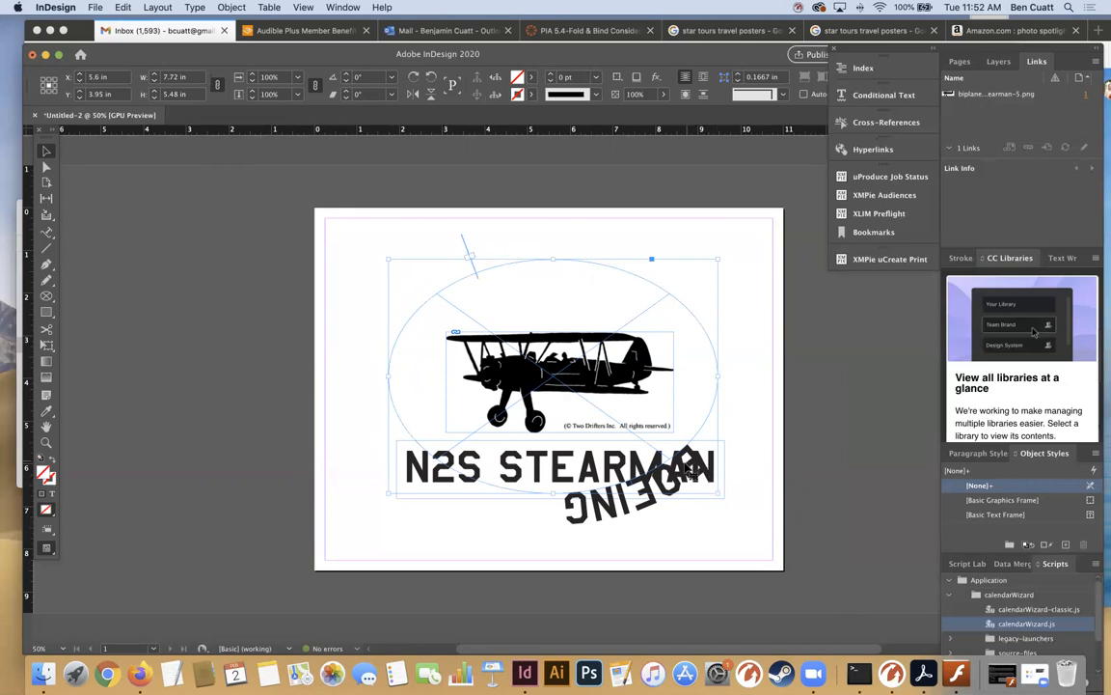
mouse_move(690, 497)
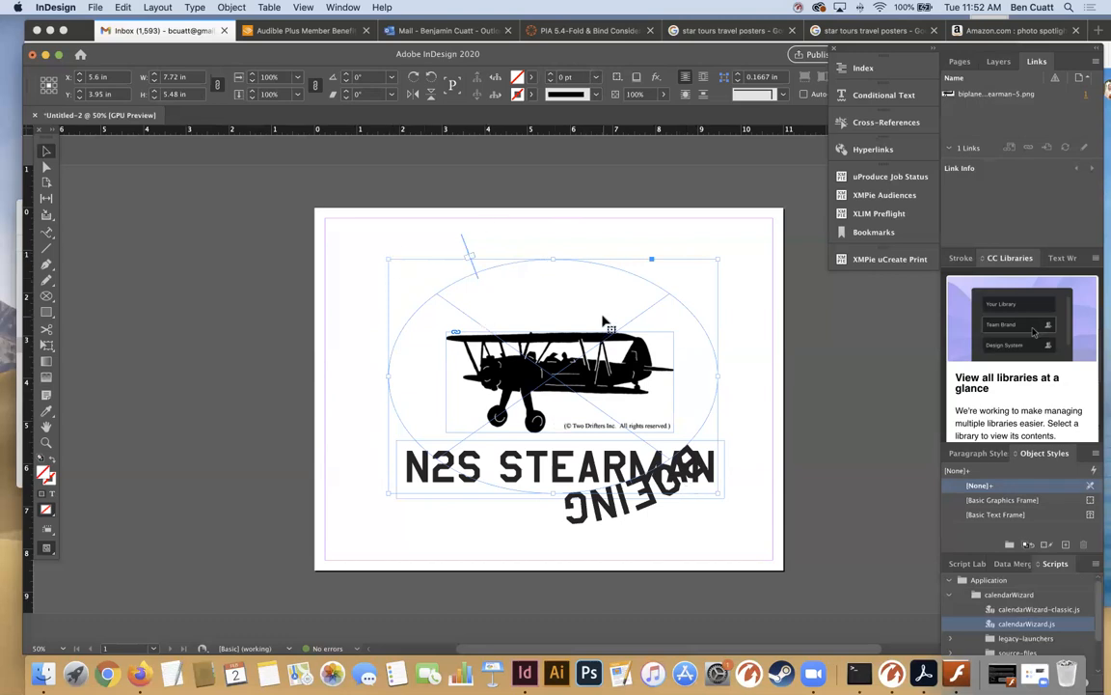
mouse_move(458, 239)
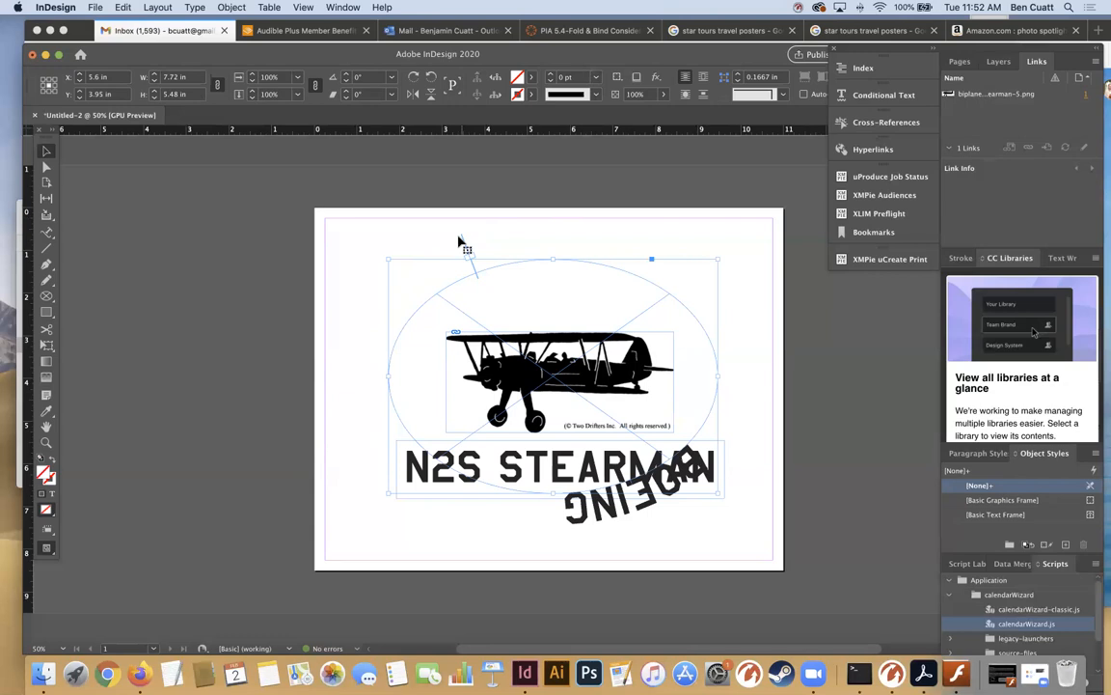
mouse_move(475, 273)
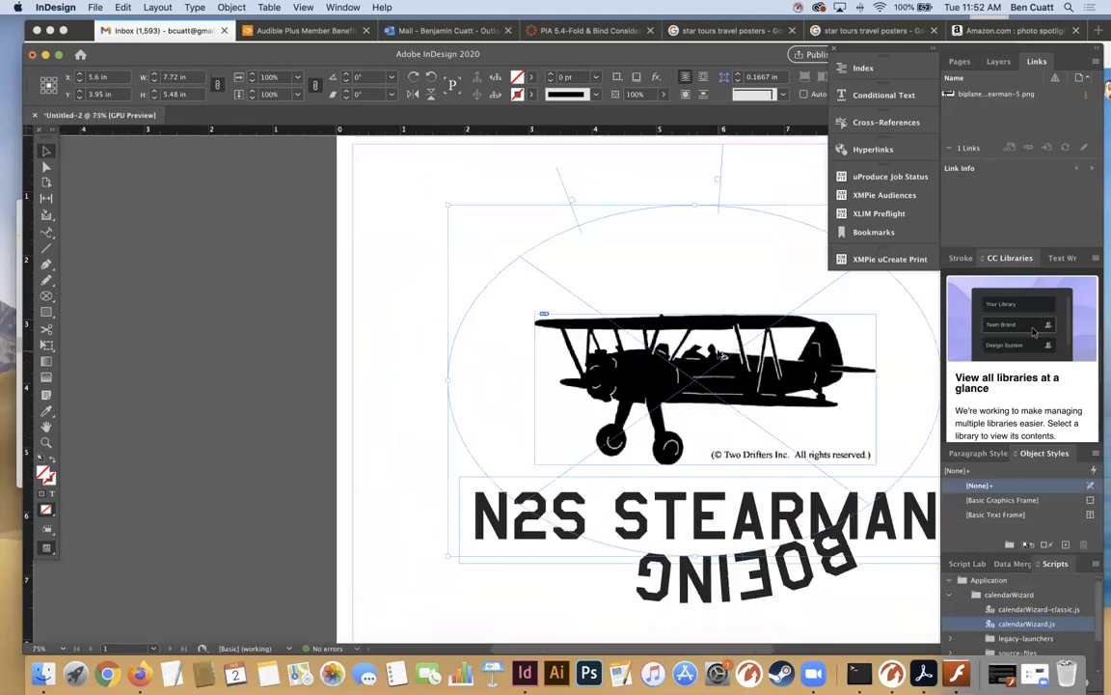
mouse_move(565, 200)
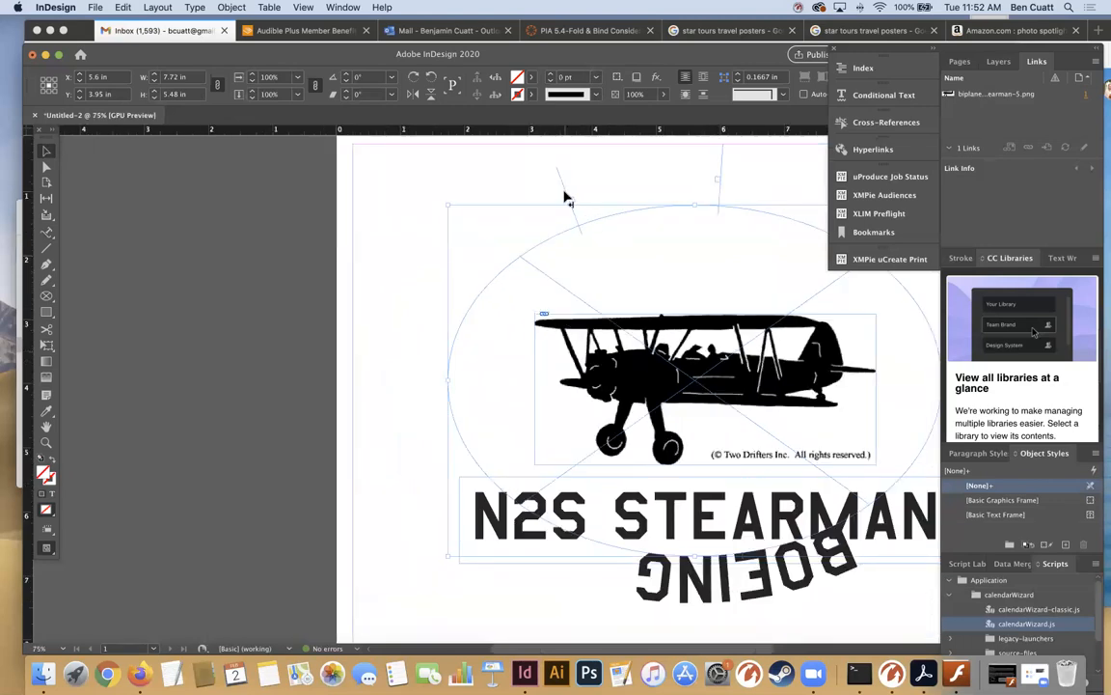
mouse_move(479, 291)
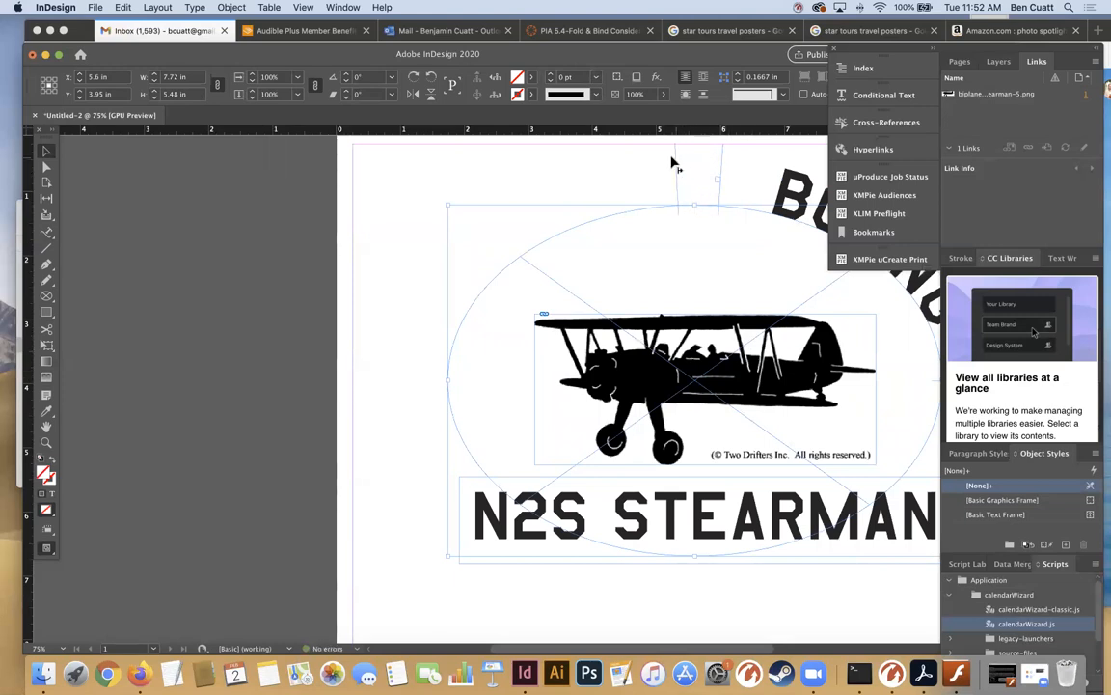
mouse_move(504, 256)
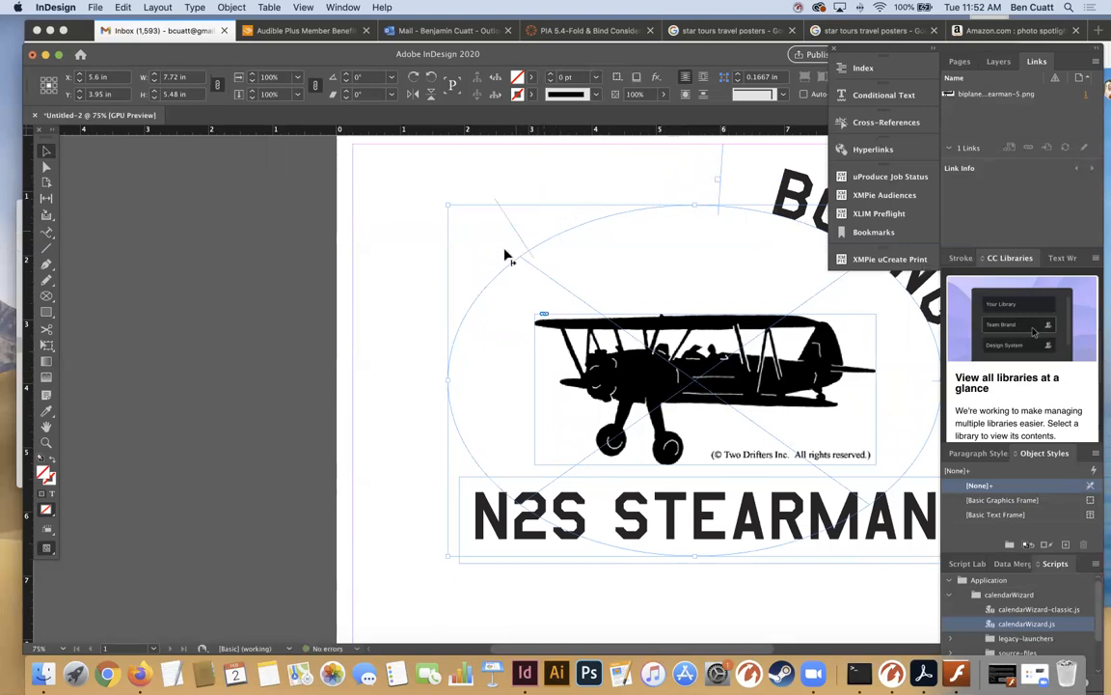
mouse_move(470, 388)
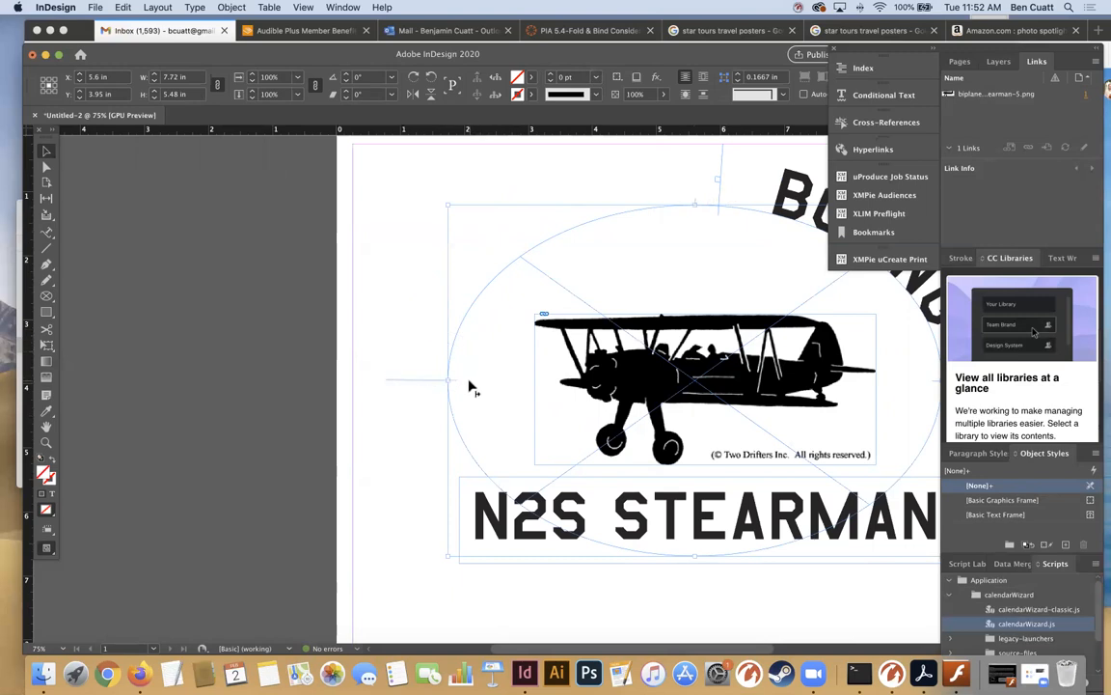